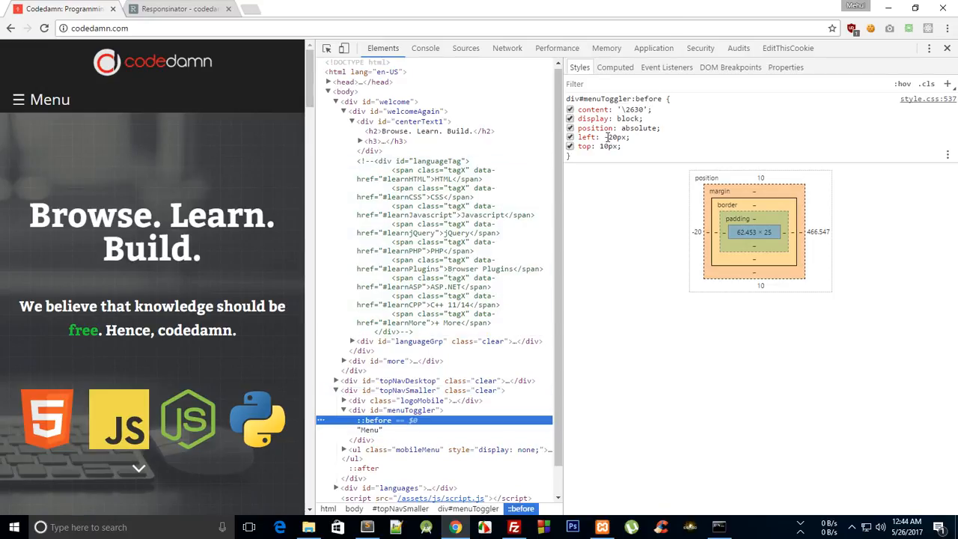
Step: Inspect div#menuToggler, review its ::before icon rule, and start adding text-indent: 40px
{"action": "left_click", "coordinate": [411, 410]}
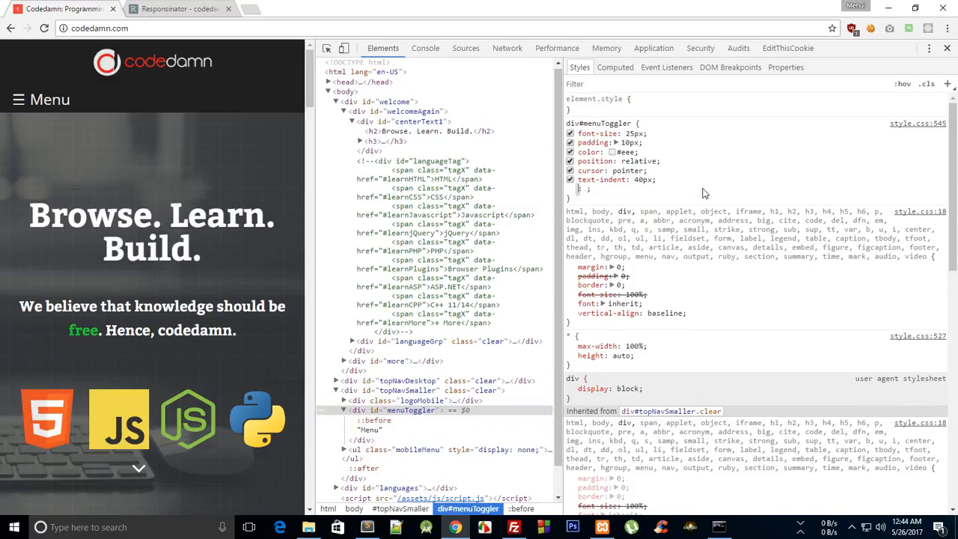
{"action": "mouse_move", "coordinate": [115, 189]}
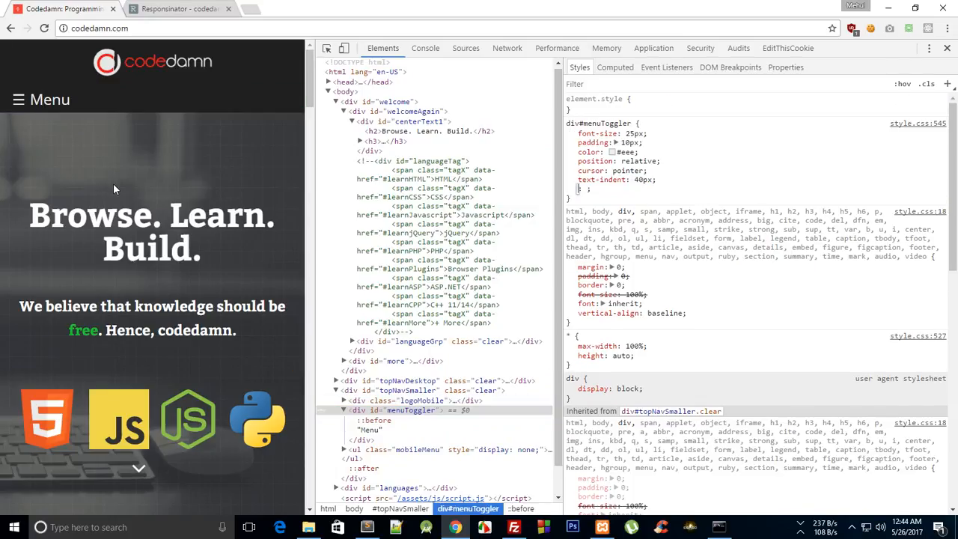
Step: Bring up codedamn's iPhone 5 portrait preview in Responsinator, inspecting it briefly, then closing DevTools
{"action": "left_click", "coordinate": [180, 8]}
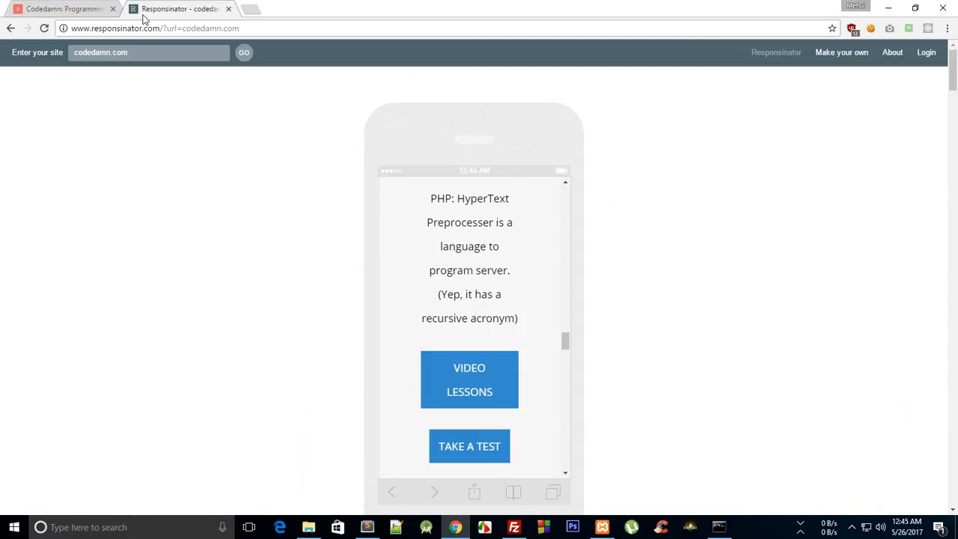
{"action": "double_click", "coordinate": [117, 28]}
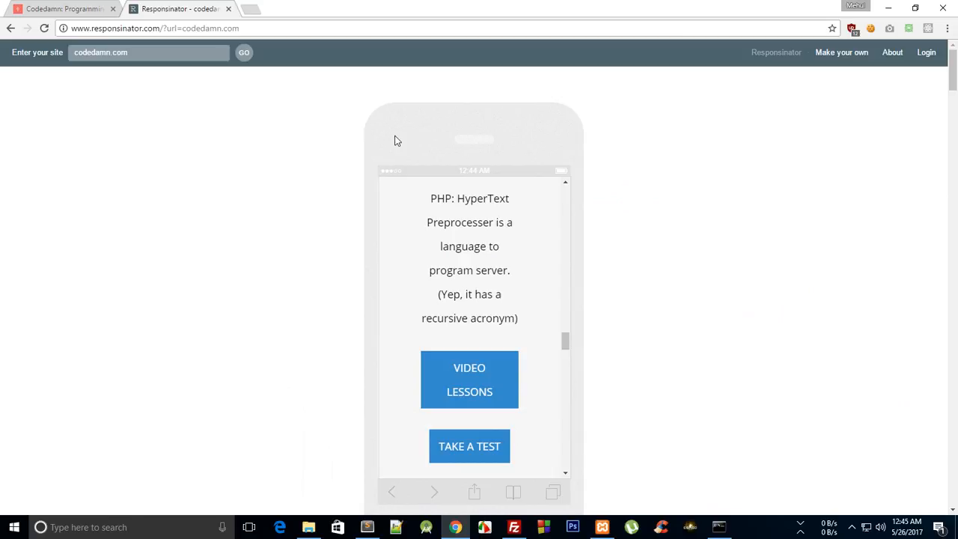
{"action": "scroll", "scroll_direction": "down", "scroll_amount": 3}
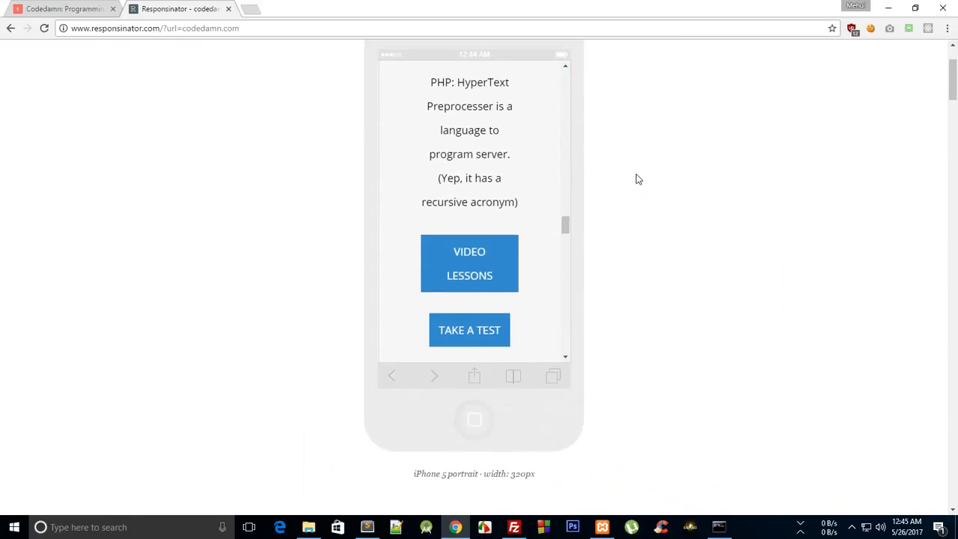
{"action": "right_click", "coordinate": [561, 164]}
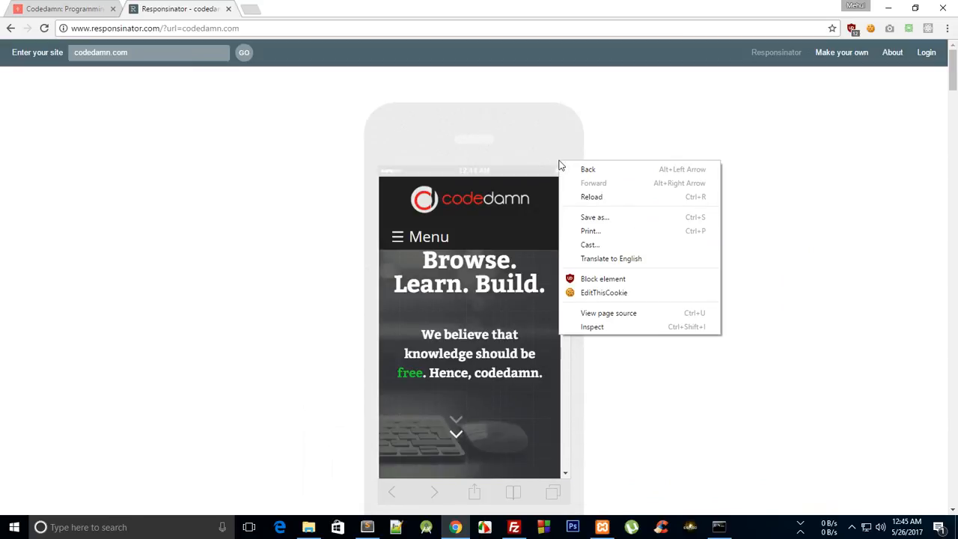
{"action": "left_click", "coordinate": [592, 326]}
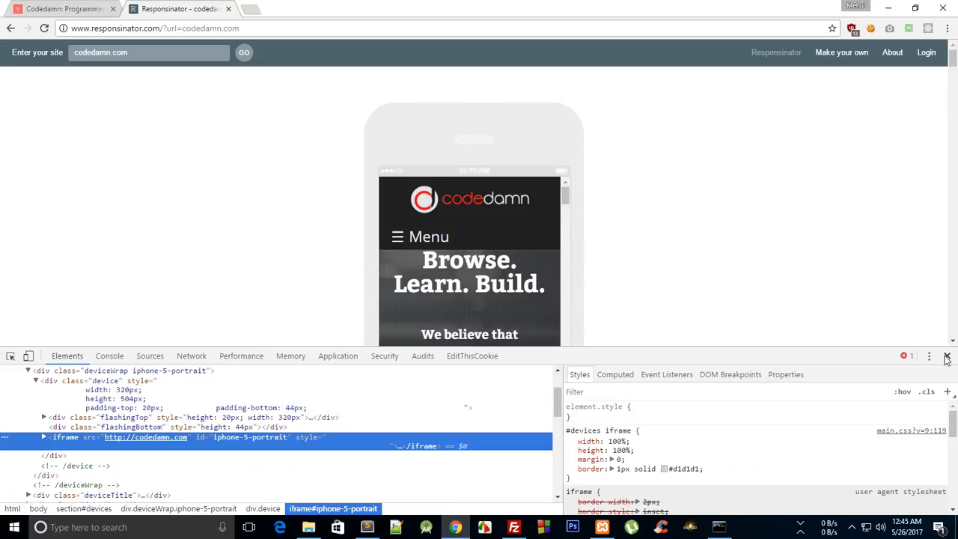
{"action": "left_click", "coordinate": [946, 355]}
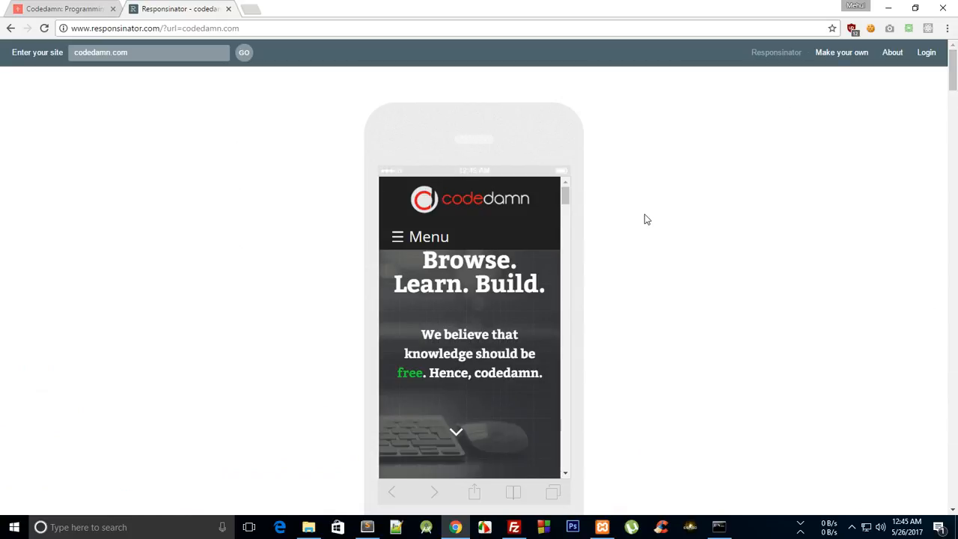
Step: Review the iPhone 6 Plus, Nexus 4 and iPad previews, then go back to codedamn
{"action": "scroll", "scroll_direction": "down", "scroll_amount": 3}
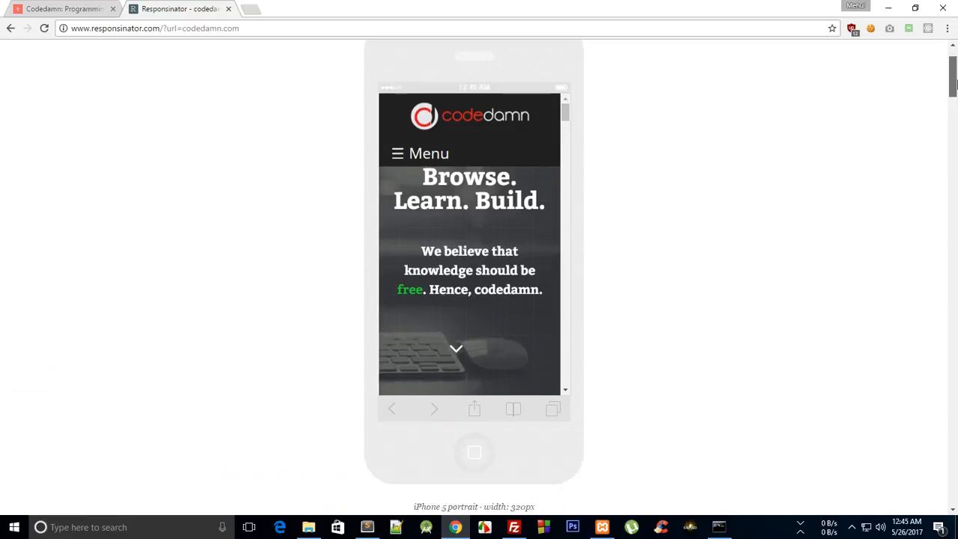
{"action": "scroll", "scroll_direction": "down", "scroll_amount": 3}
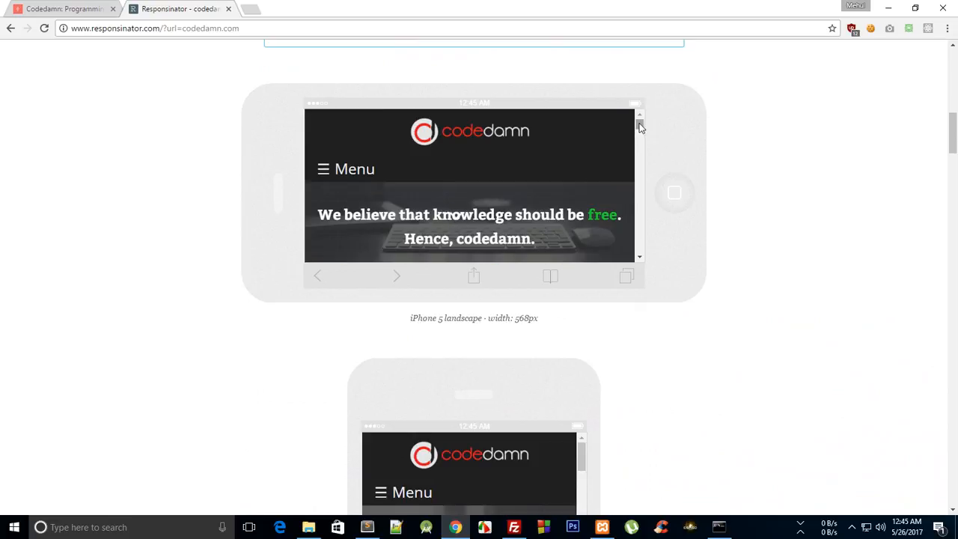
{"action": "scroll", "scroll_direction": "down", "scroll_amount": 3}
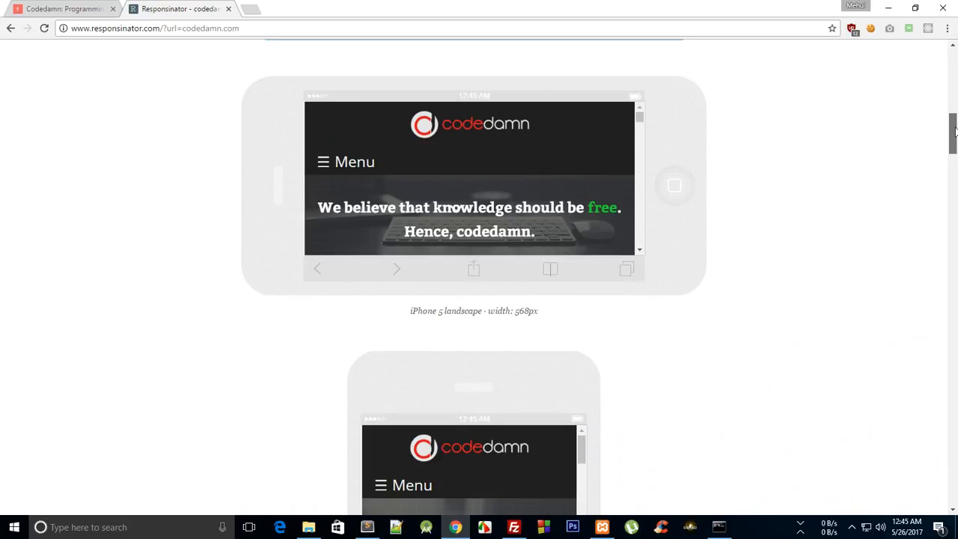
{"action": "scroll", "scroll_direction": "down", "scroll_amount": 3}
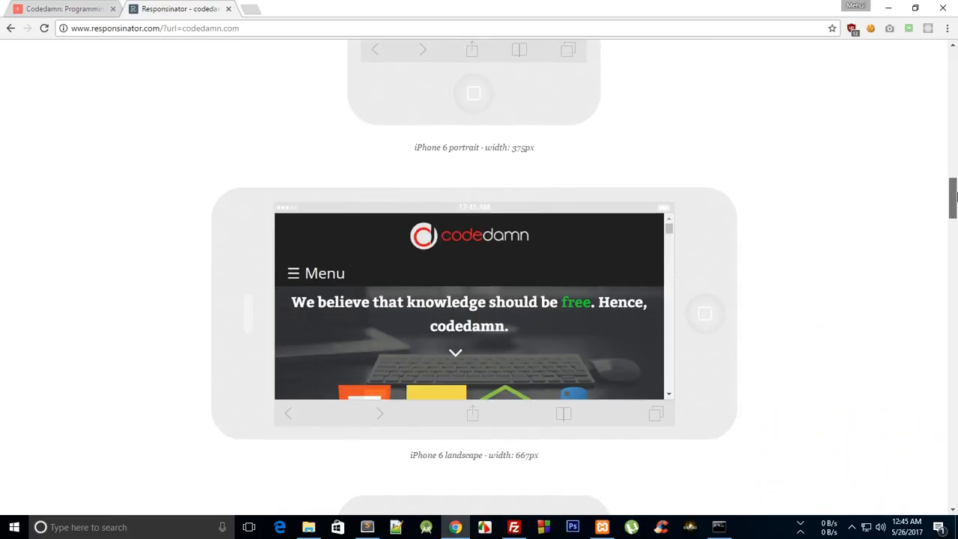
{"action": "scroll", "scroll_direction": "down", "scroll_amount": 3}
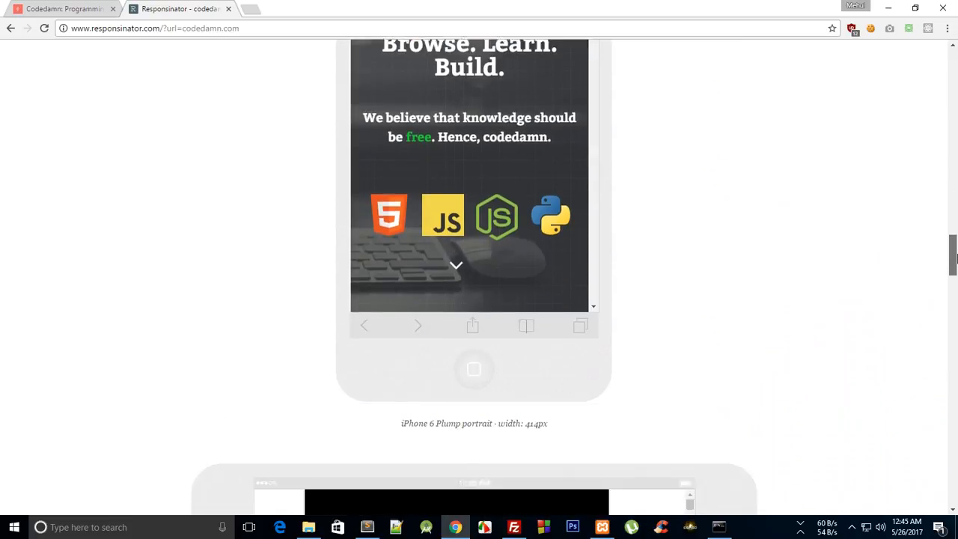
{"action": "scroll", "scroll_direction": "down", "scroll_amount": 3}
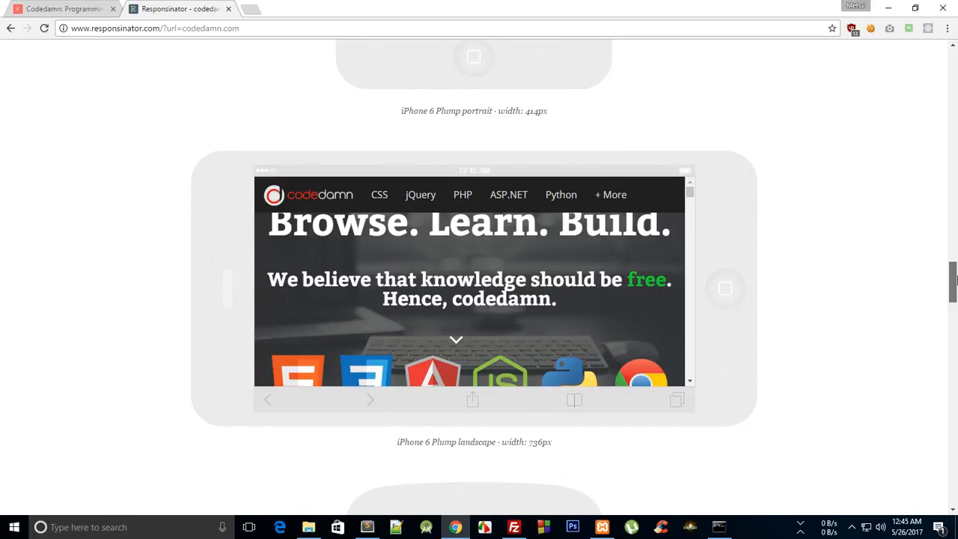
{"action": "scroll", "scroll_direction": "down", "scroll_amount": 3}
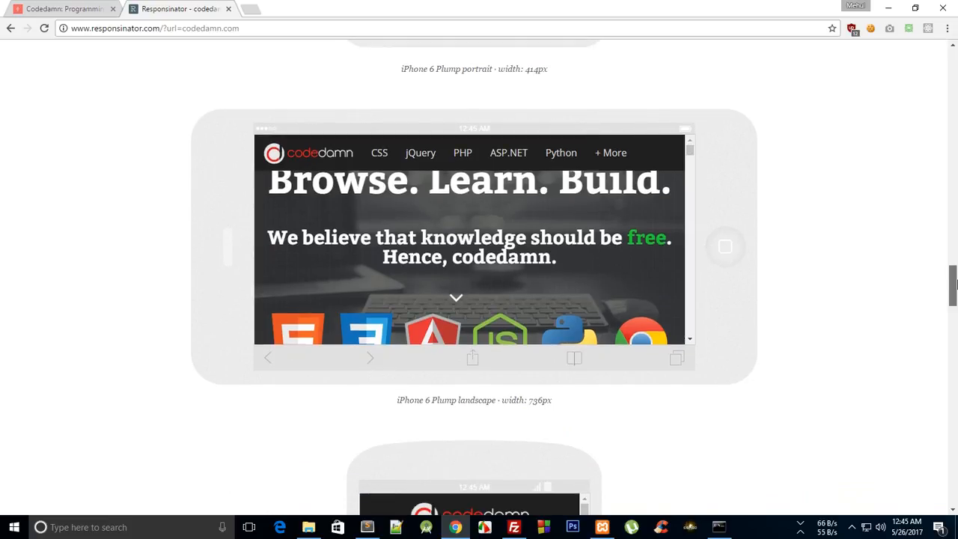
{"action": "mouse_move", "coordinate": [535, 381]}
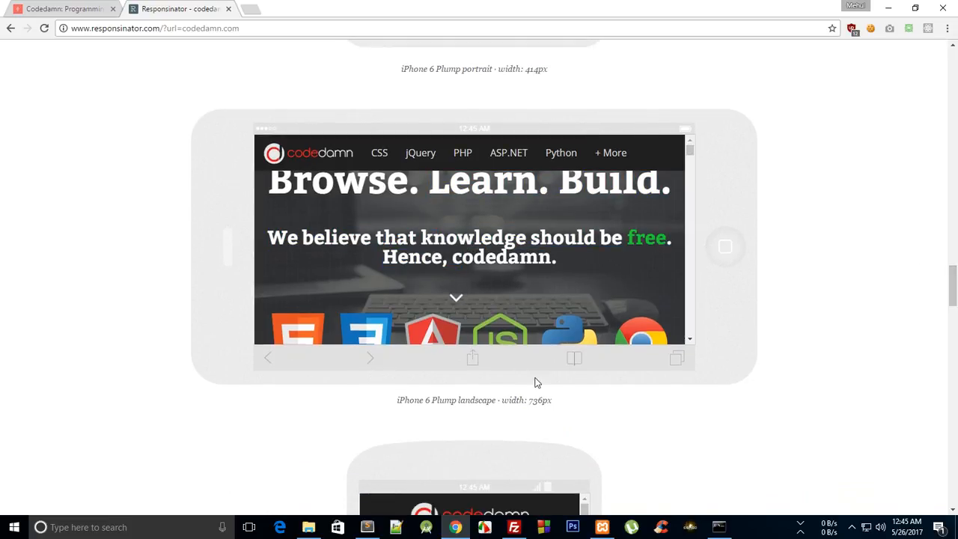
{"action": "double_click", "coordinate": [535, 400]}
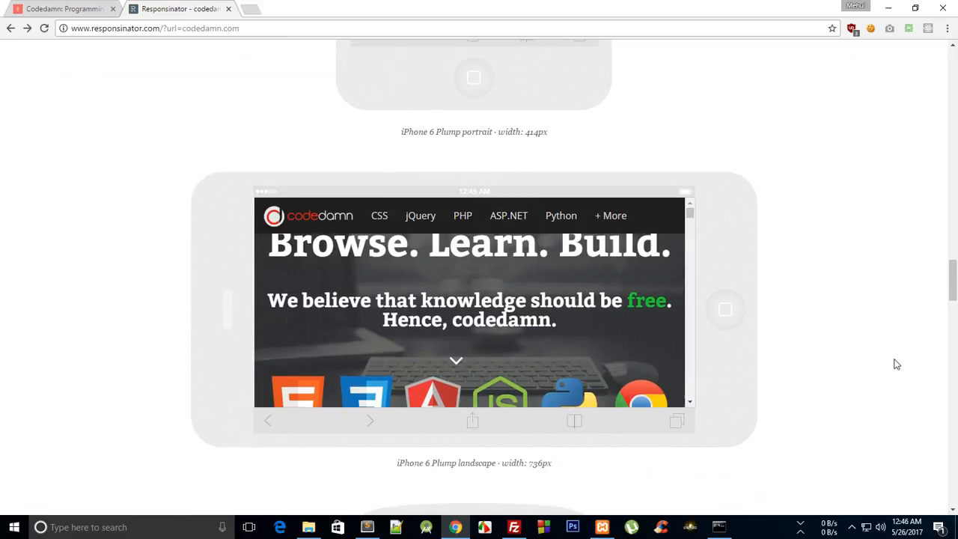
{"action": "scroll", "scroll_direction": "down", "scroll_amount": 3}
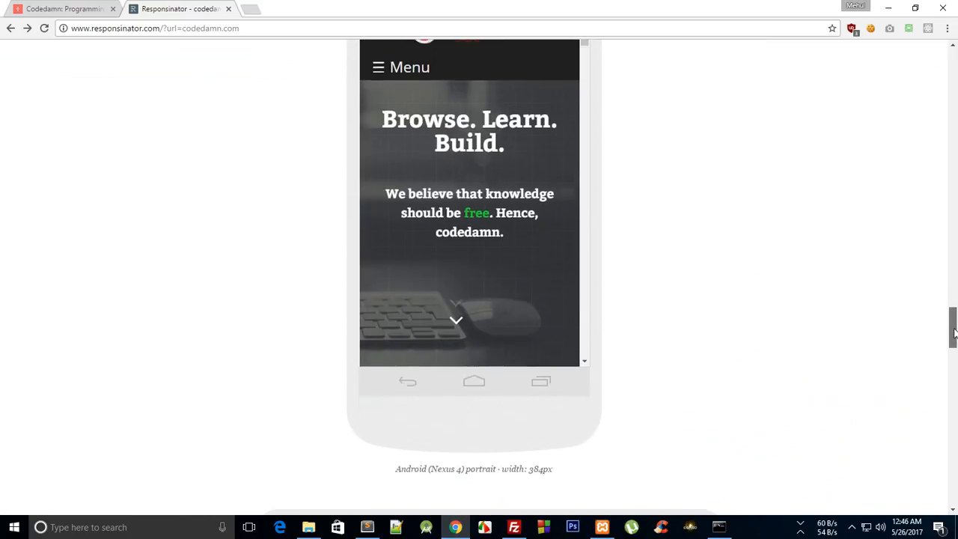
{"action": "scroll", "scroll_direction": "up", "scroll_amount": 3}
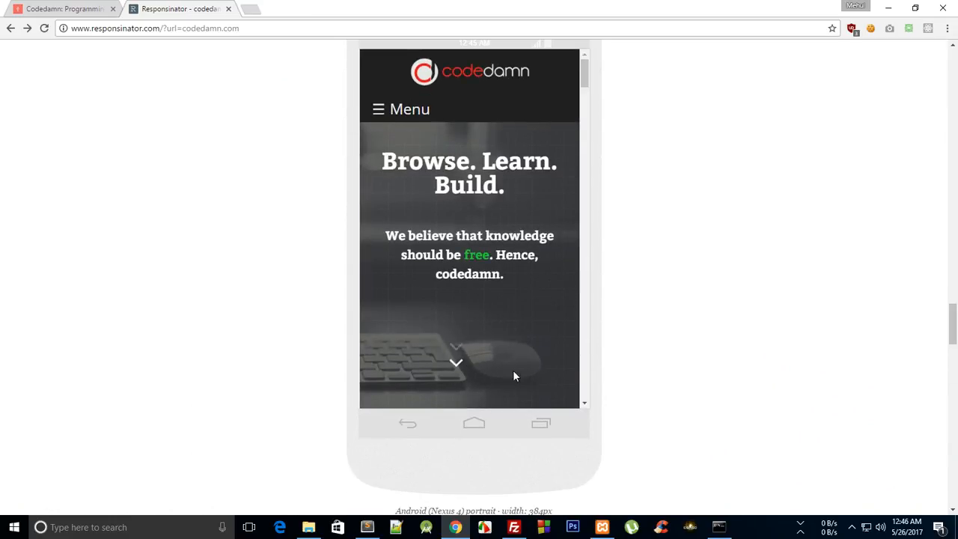
{"action": "scroll", "scroll_direction": "down", "scroll_amount": 3}
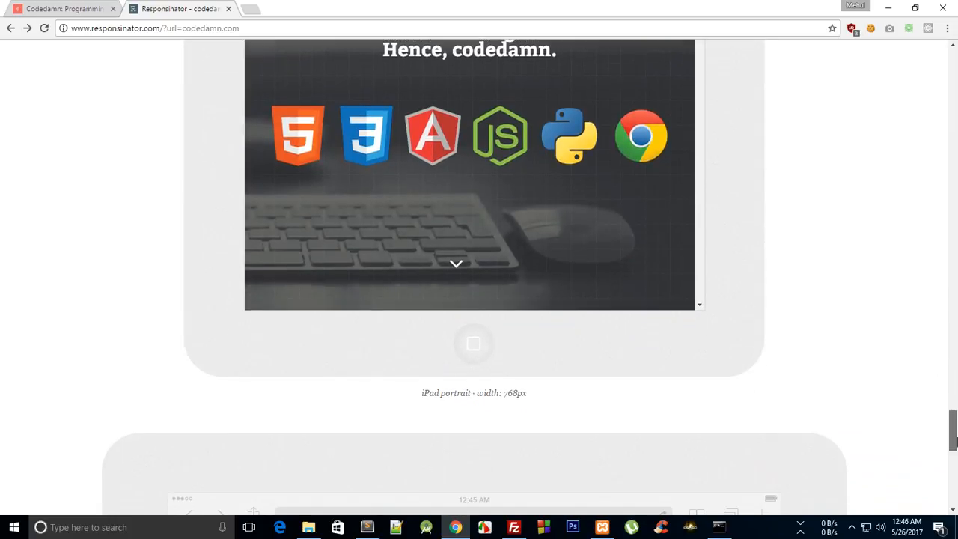
{"action": "scroll", "scroll_direction": "down", "scroll_amount": 3}
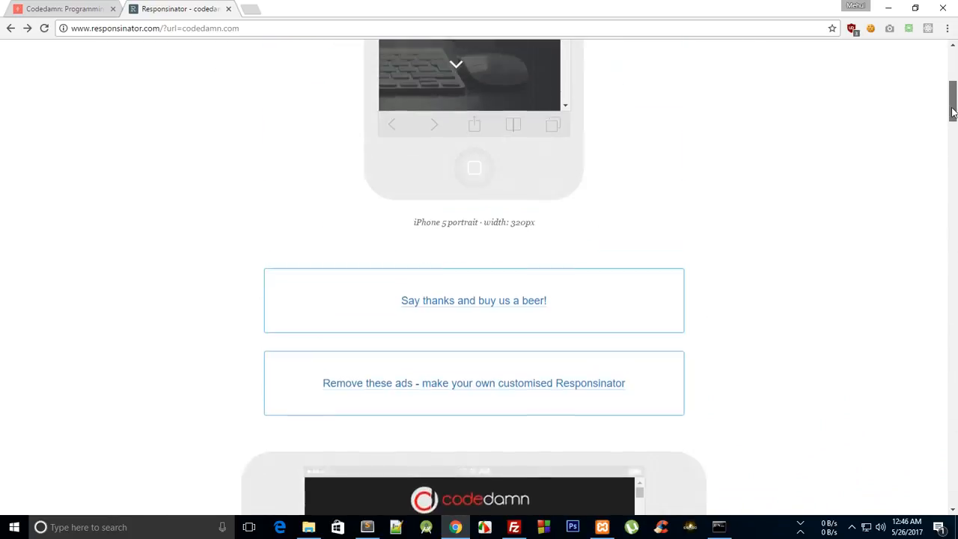
{"action": "left_click", "coordinate": [64, 9]}
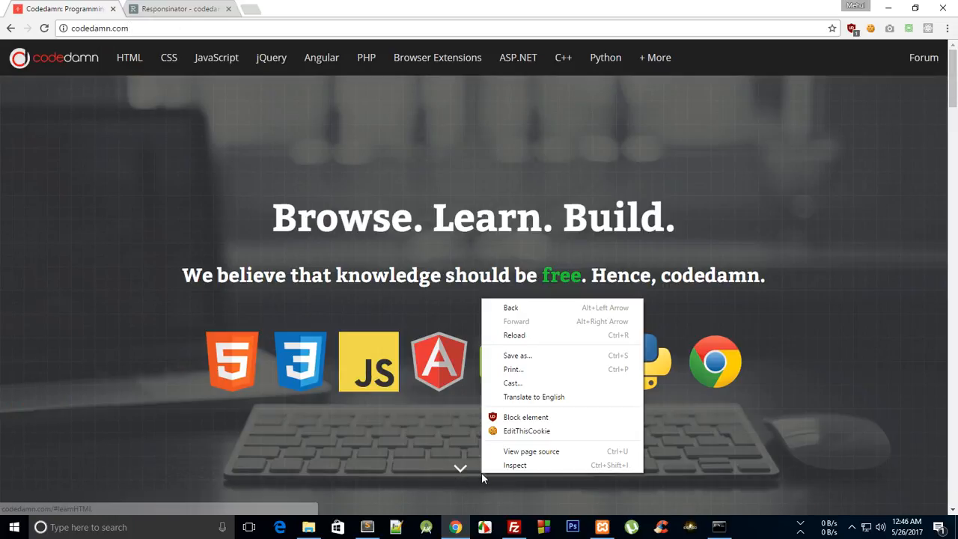
Step: Open DevTools on the codedamn page and dock it to the right side
{"action": "left_click", "coordinate": [515, 464]}
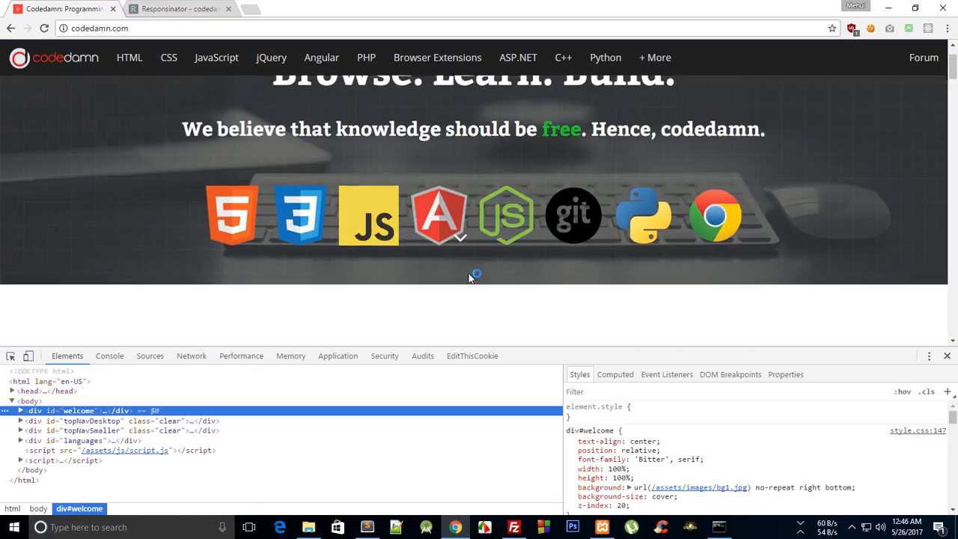
{"action": "left_click", "coordinate": [929, 356]}
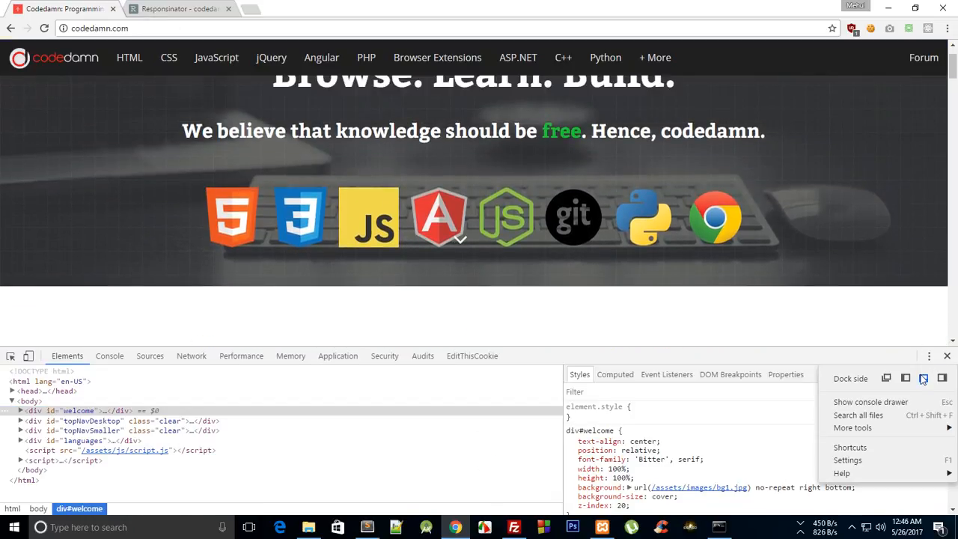
{"action": "left_click", "coordinate": [923, 378]}
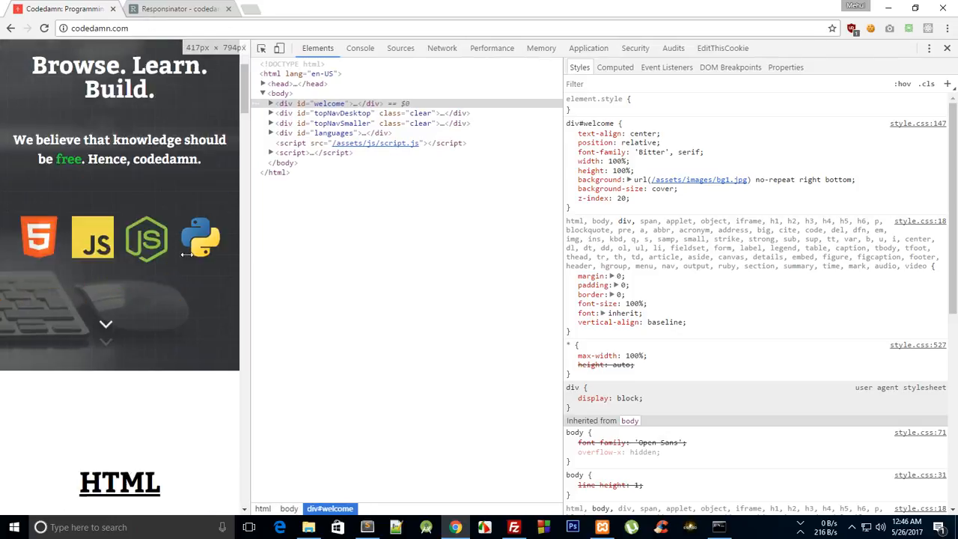
Step: Select div#more and replace margin-left: -35px with transform: translateX(-50%)
{"action": "right_click", "coordinate": [120, 239]}
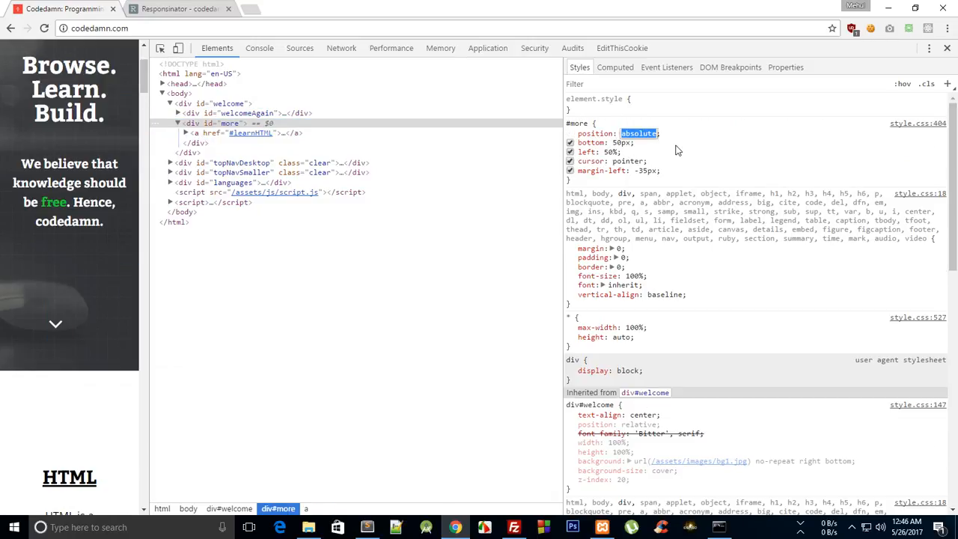
{"action": "left_click", "coordinate": [591, 142]}
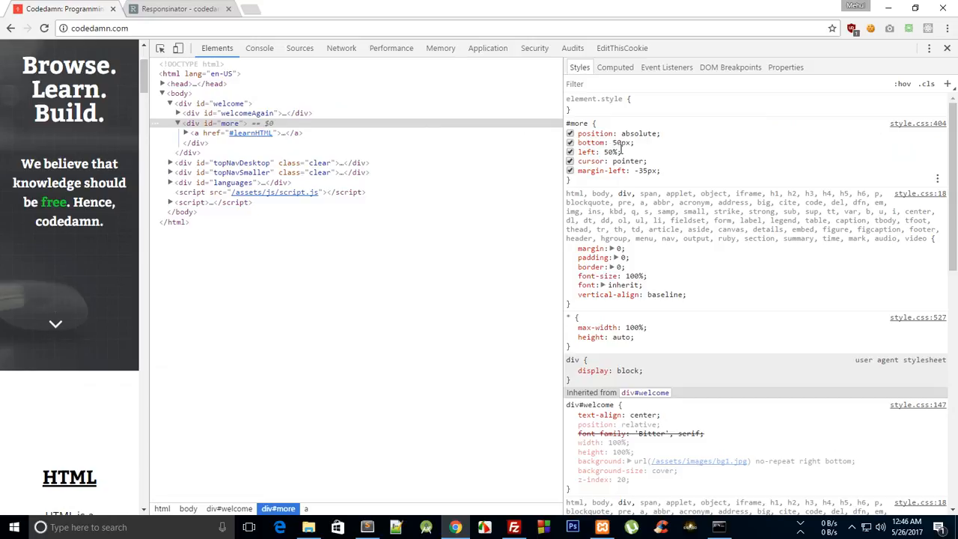
{"action": "left_click", "coordinate": [643, 170]}
{"action": "type", "text": "transform: translate();"}
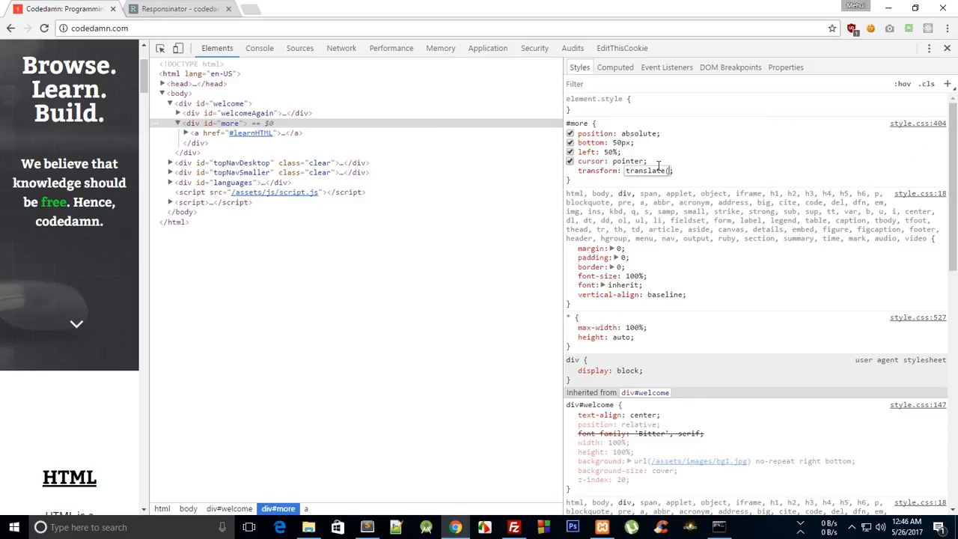
{"action": "type", "text": "-50%"}
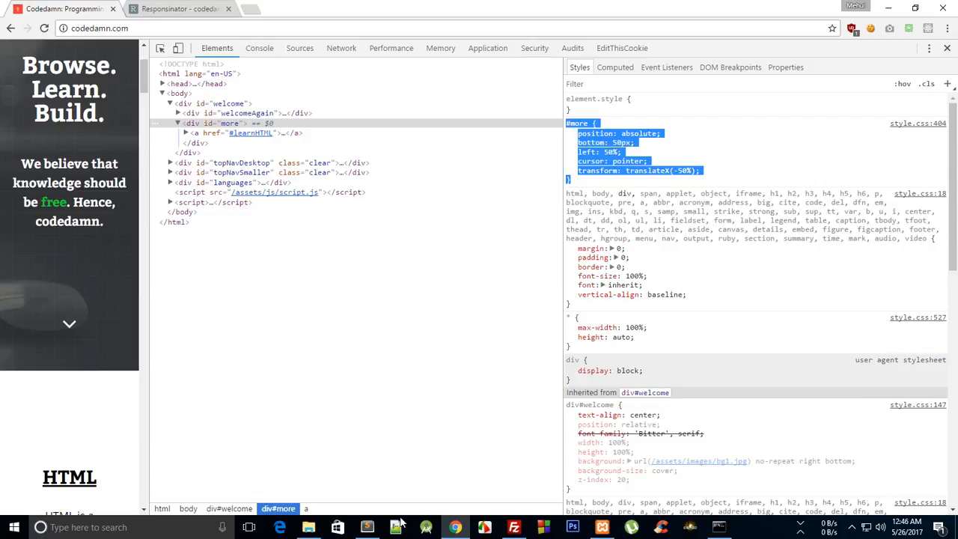
{"action": "left_click", "coordinate": [366, 526]}
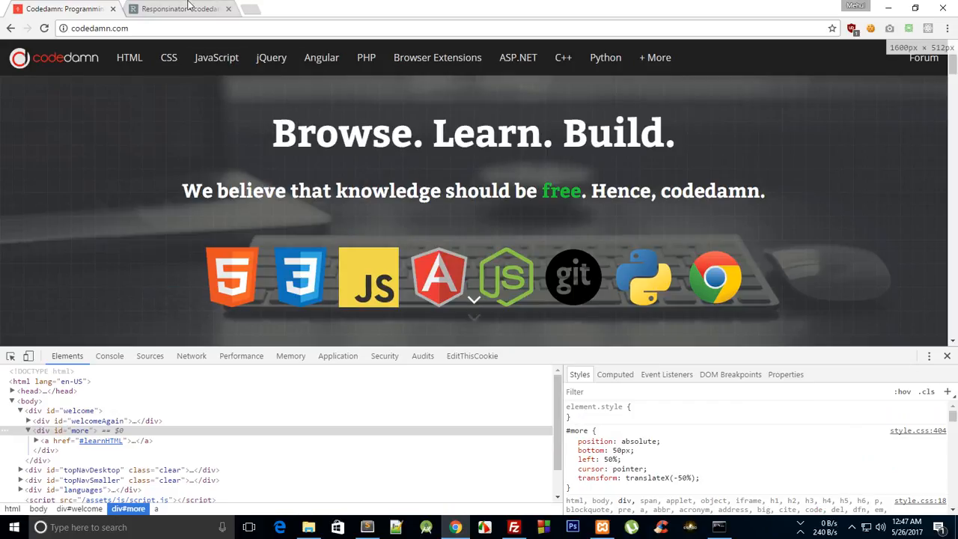
{"action": "left_click", "coordinate": [180, 8]}
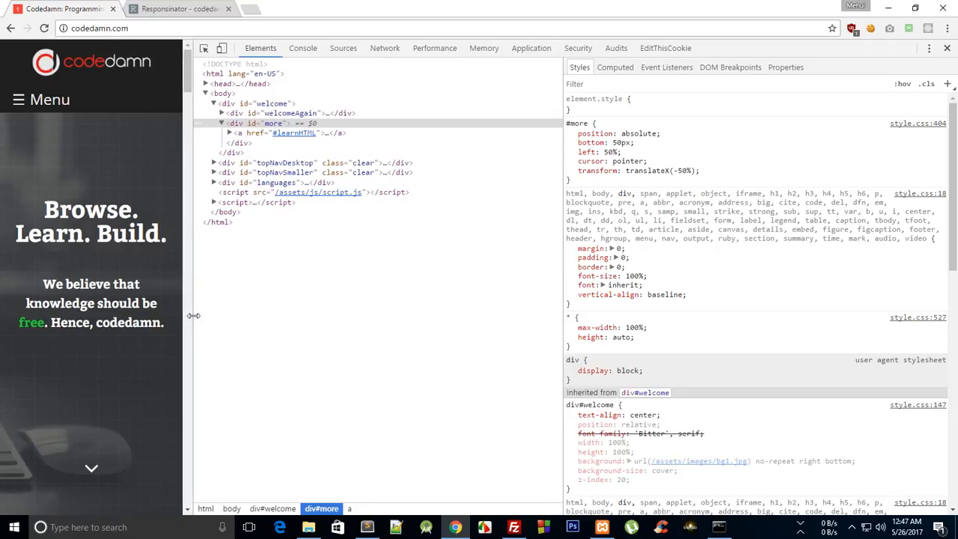
{"action": "left_click", "coordinate": [269, 103]}
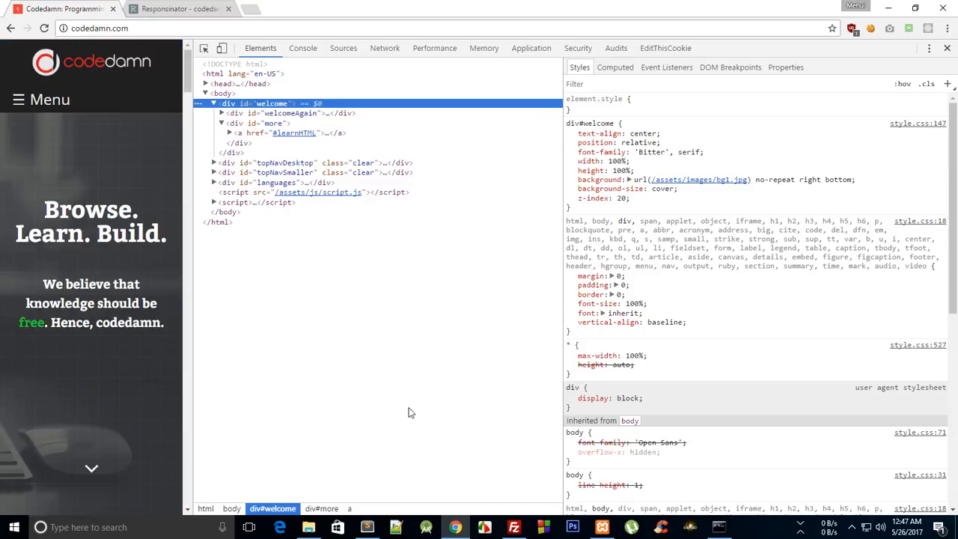
{"action": "mouse_move", "coordinate": [117, 500]}
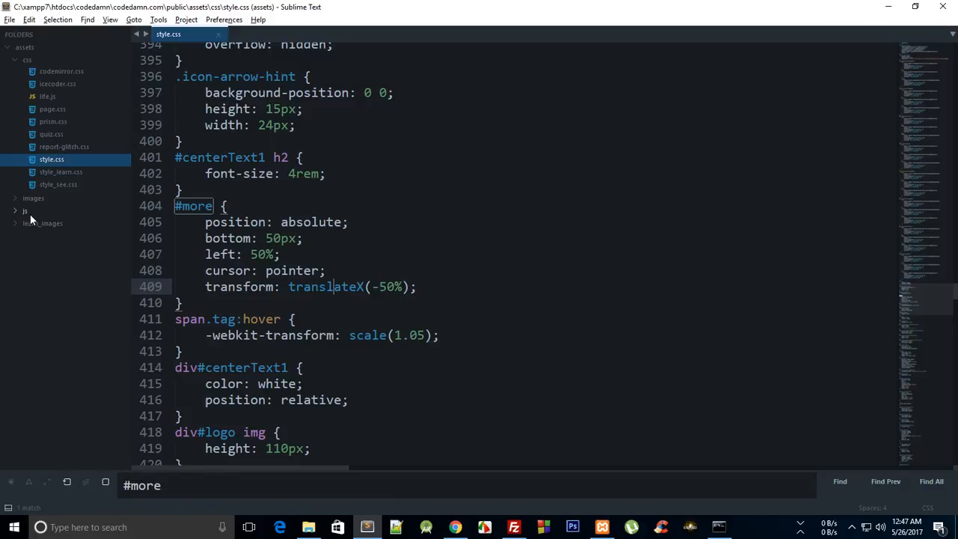
Step: Expand the js folder, open script.js and script_learn.js, and return to DevTools
{"action": "left_click", "coordinate": [24, 210]}
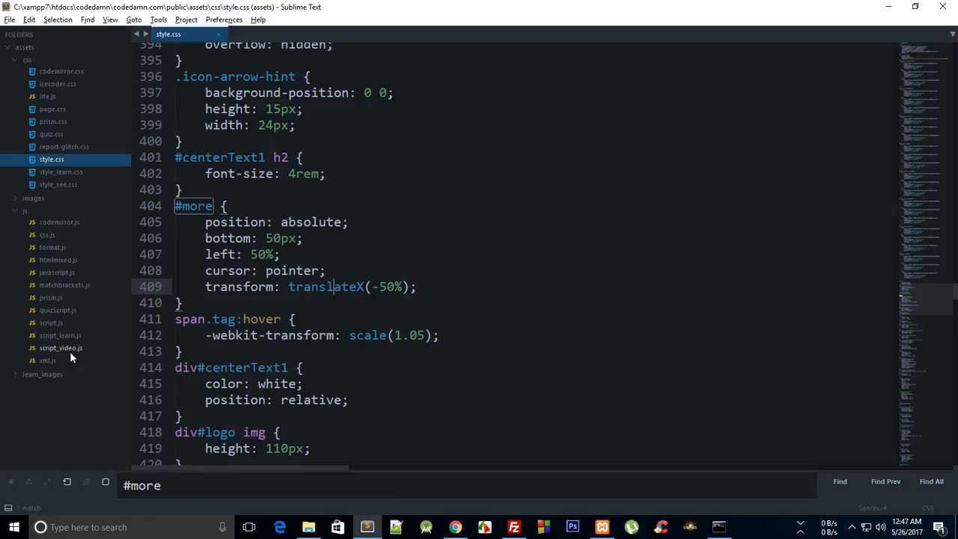
{"action": "left_click", "coordinate": [51, 322]}
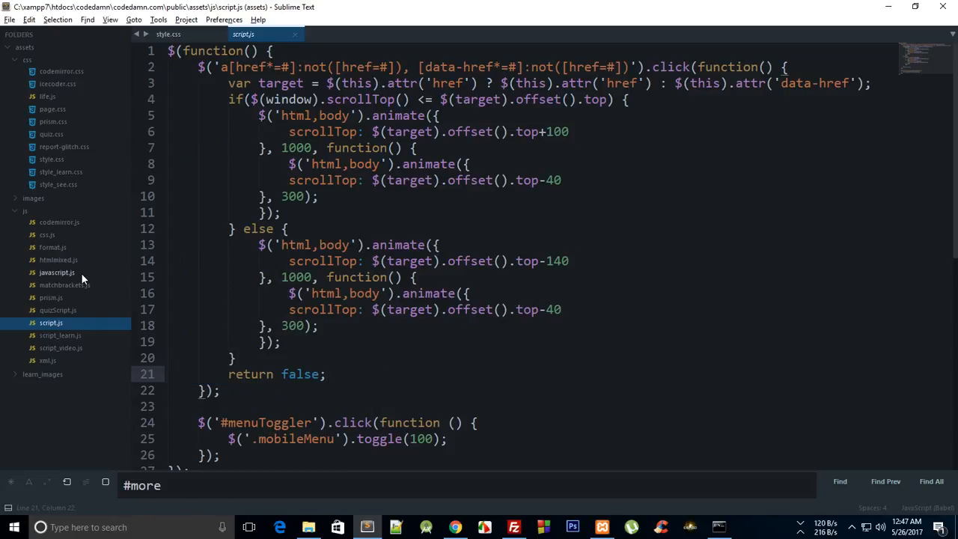
{"action": "left_click", "coordinate": [57, 272]}
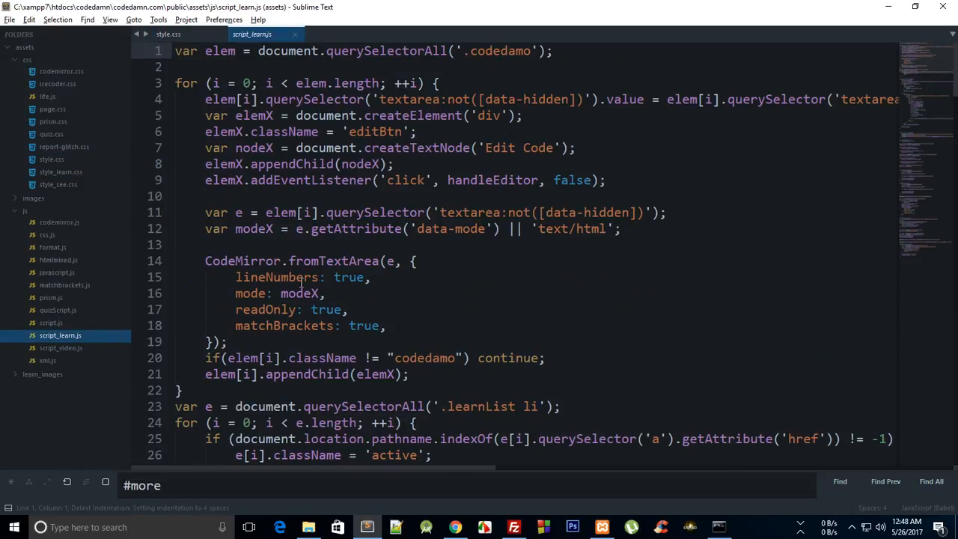
{"action": "left_click", "coordinate": [168, 35]}
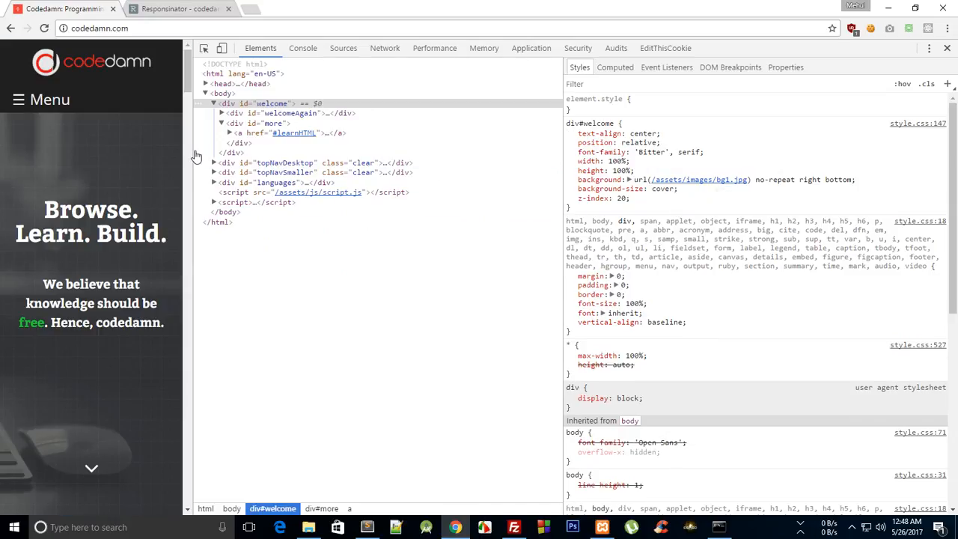
Step: Inspect the iPhone preview's logo and set .logoMobile width to 125px
{"action": "left_click", "coordinate": [178, 8]}
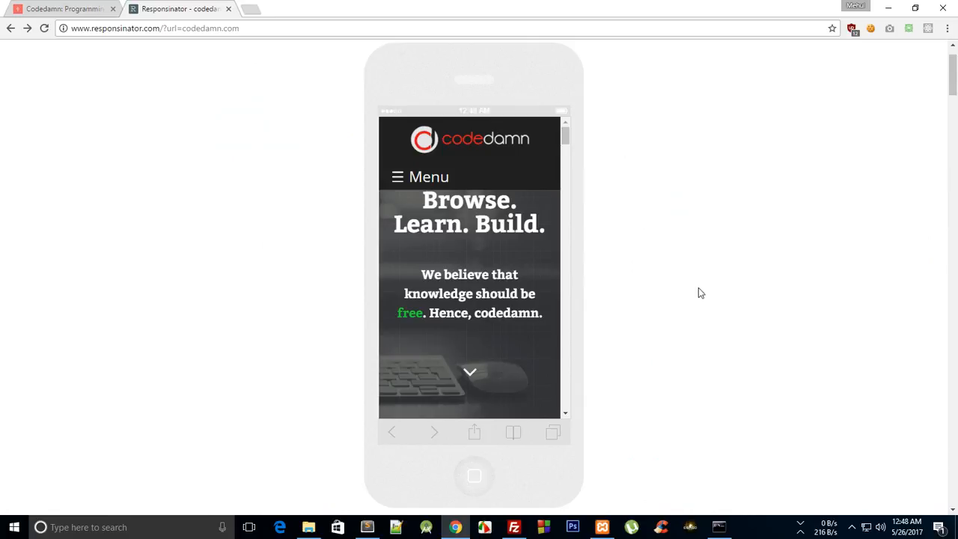
{"action": "mouse_move", "coordinate": [487, 158]}
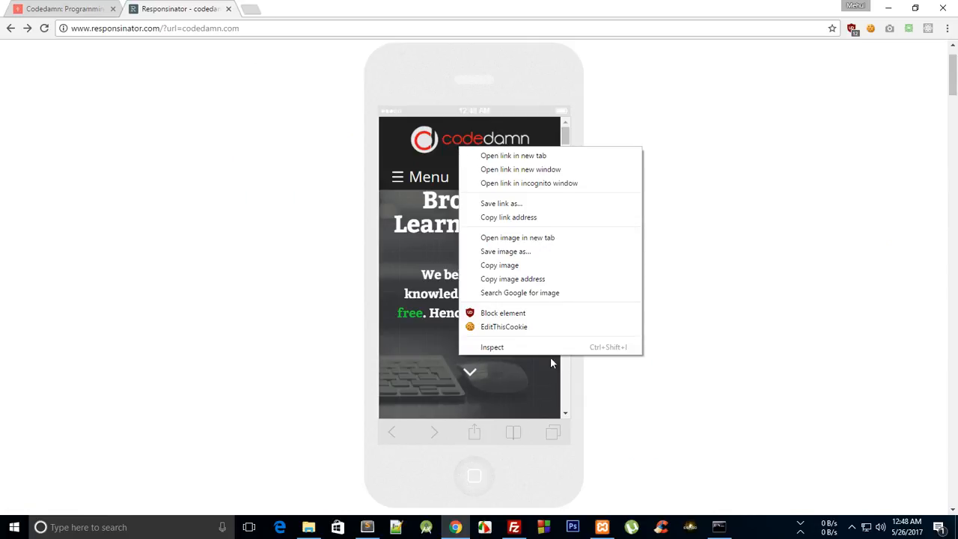
{"action": "left_click", "coordinate": [492, 347]}
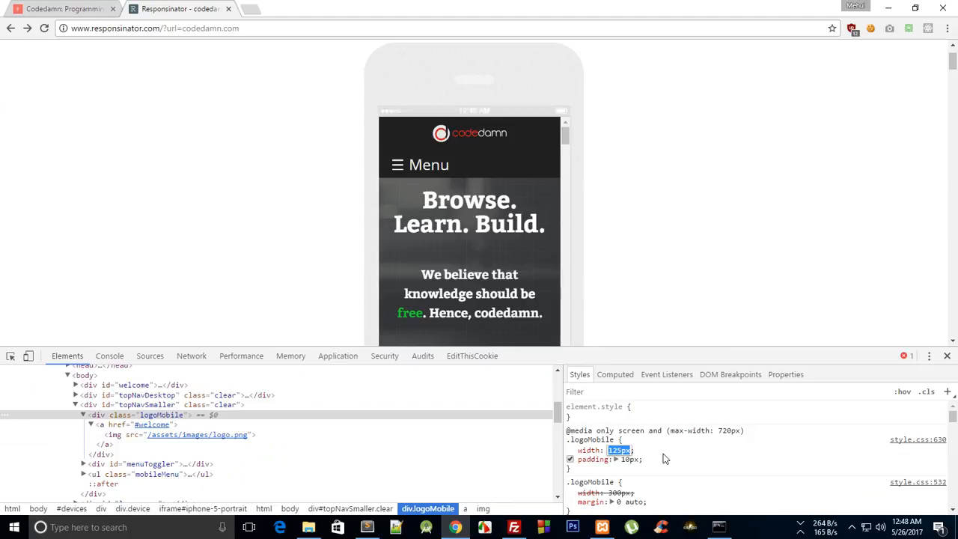
{"action": "mouse_move", "coordinate": [663, 458]}
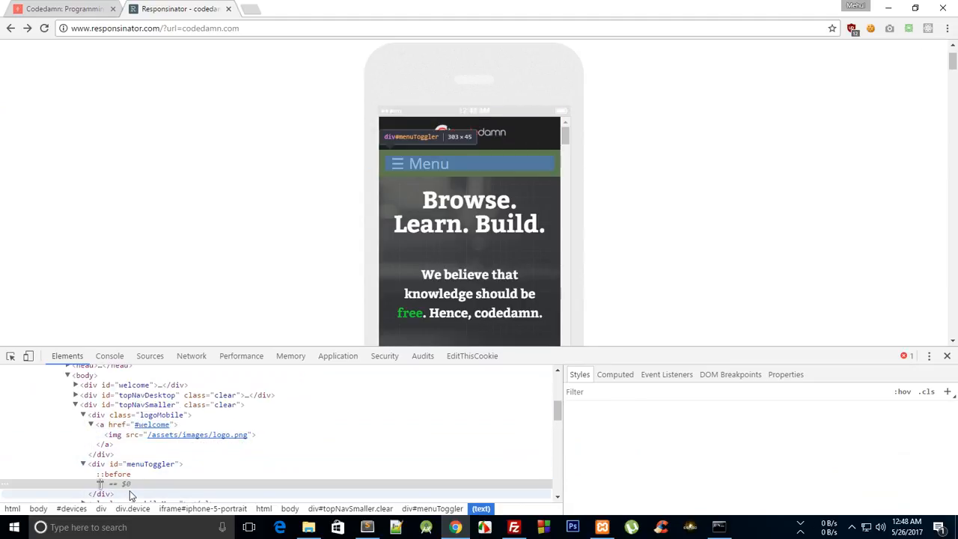
Step: Position #menuToggler absolute at top 0, right 35px, and test the hamburger menu
{"action": "left_click", "coordinate": [150, 464]}
{"action": "type", "text": "right: 35px;"}
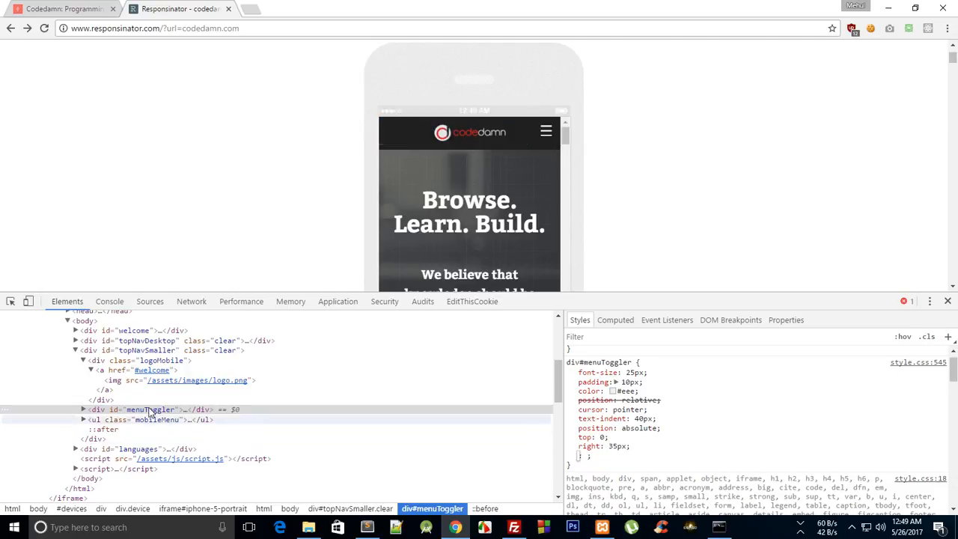
{"action": "left_click", "coordinate": [545, 132]}
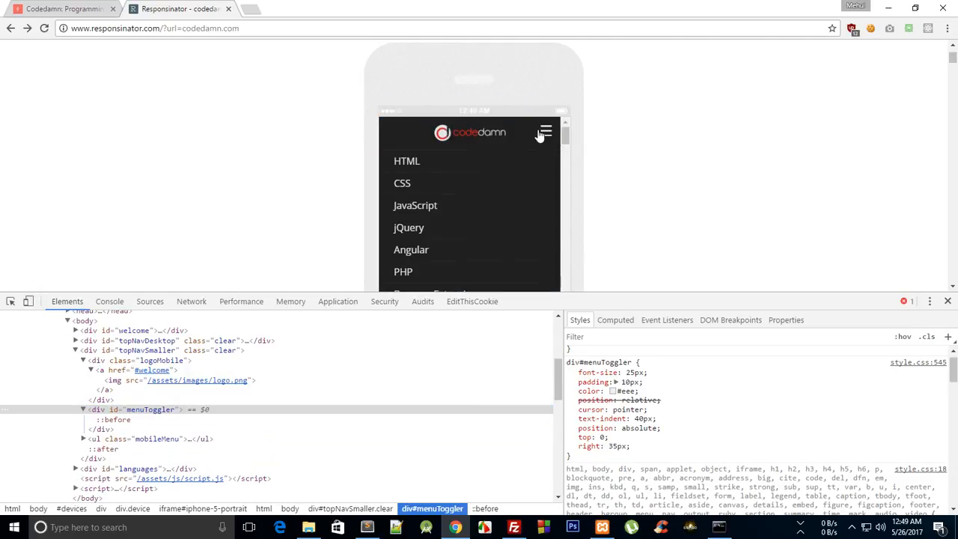
{"action": "left_click", "coordinate": [546, 133]}
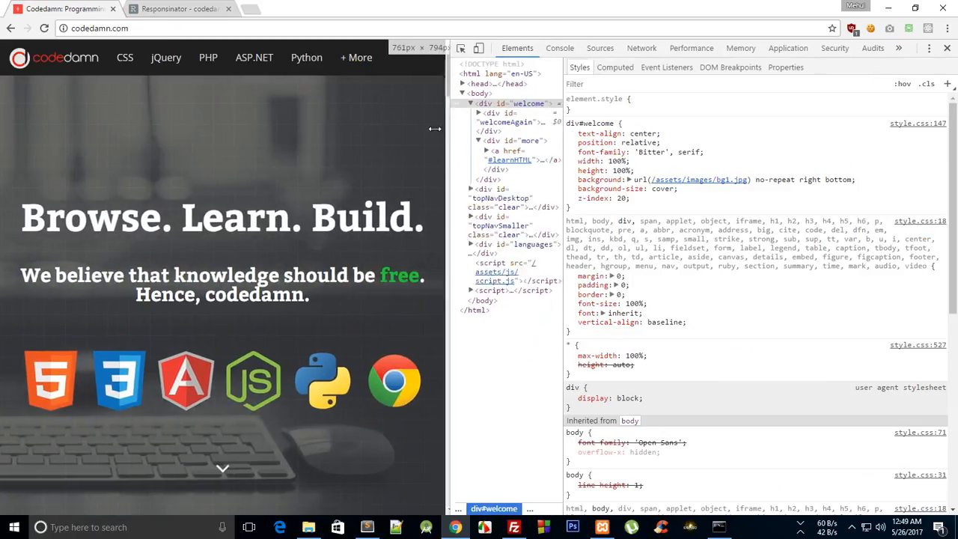
Step: Narrow the viewport and give .logoMobile a 200px width and float: left
{"action": "left_click_drag", "start_coordinate": [435, 129], "coordinate": [440, 135]}
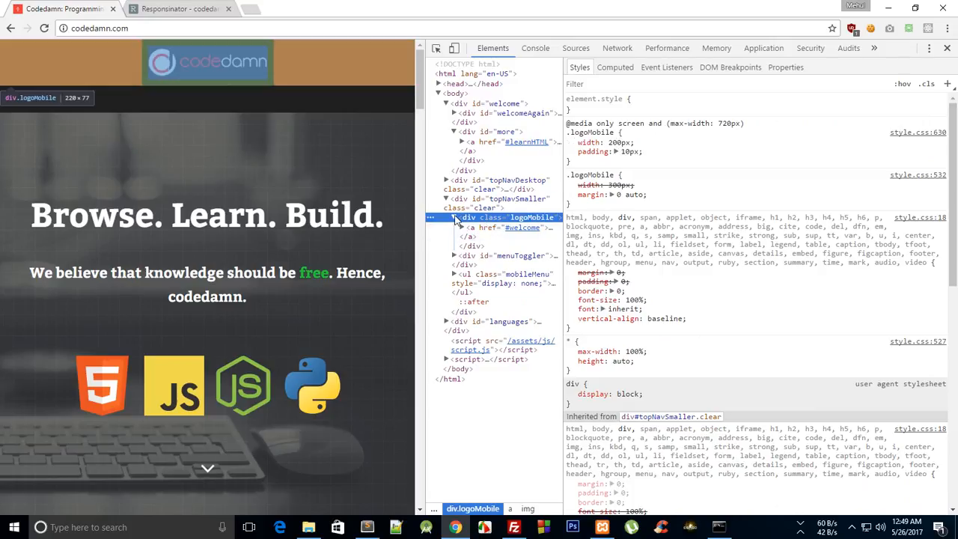
{"action": "left_click", "coordinate": [461, 227]}
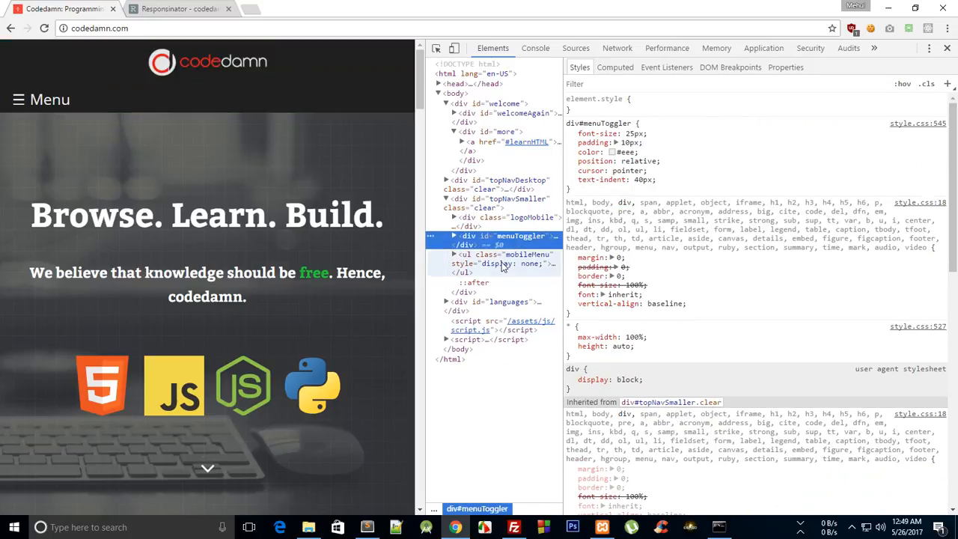
{"action": "left_click", "coordinate": [516, 217]}
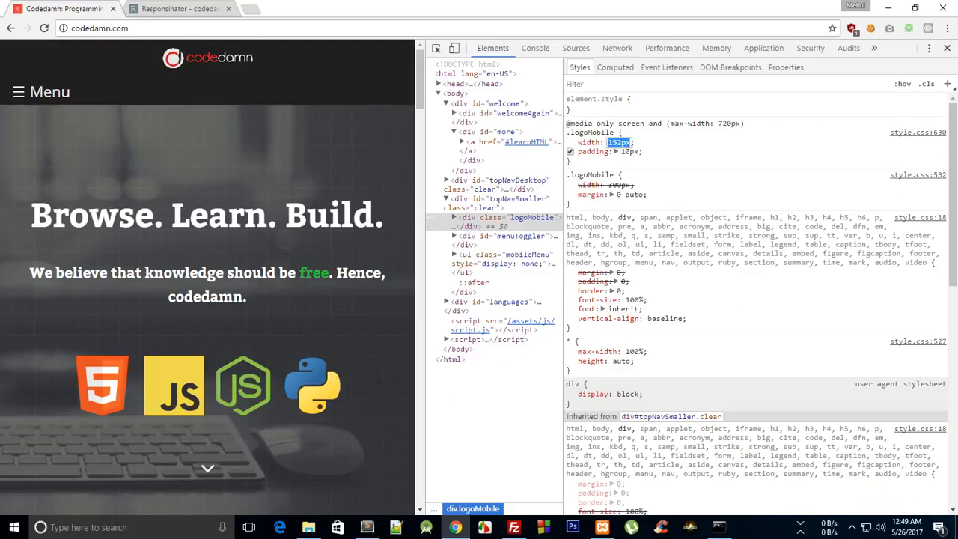
{"action": "type", "text": "200px"}
{"action": "type", "text": "float: left;"}
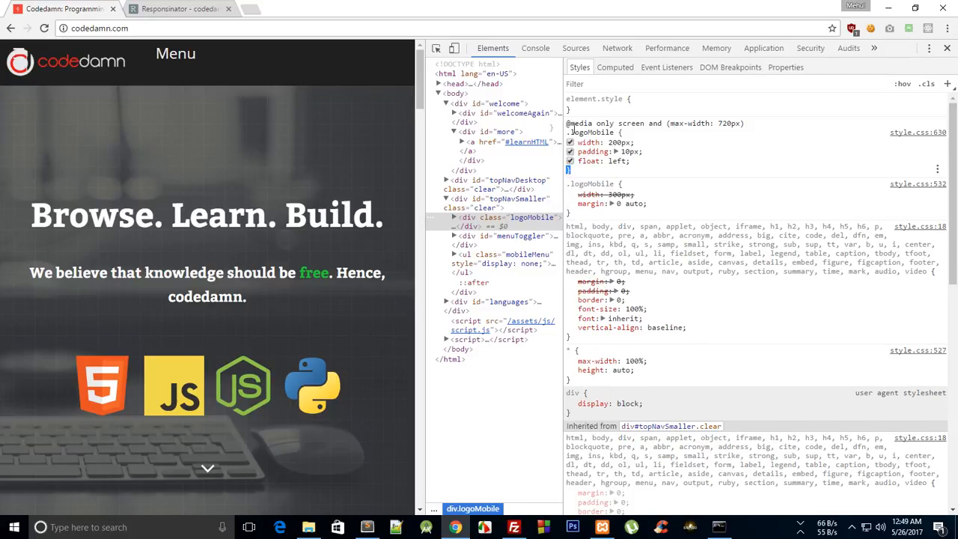
{"action": "left_click", "coordinate": [599, 146]}
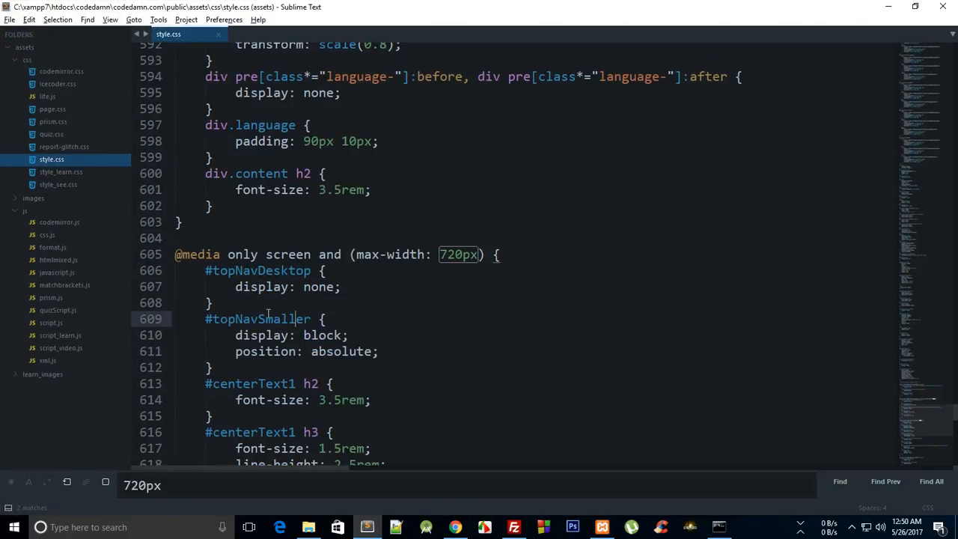
{"action": "scroll", "scroll_direction": "down", "scroll_amount": 3}
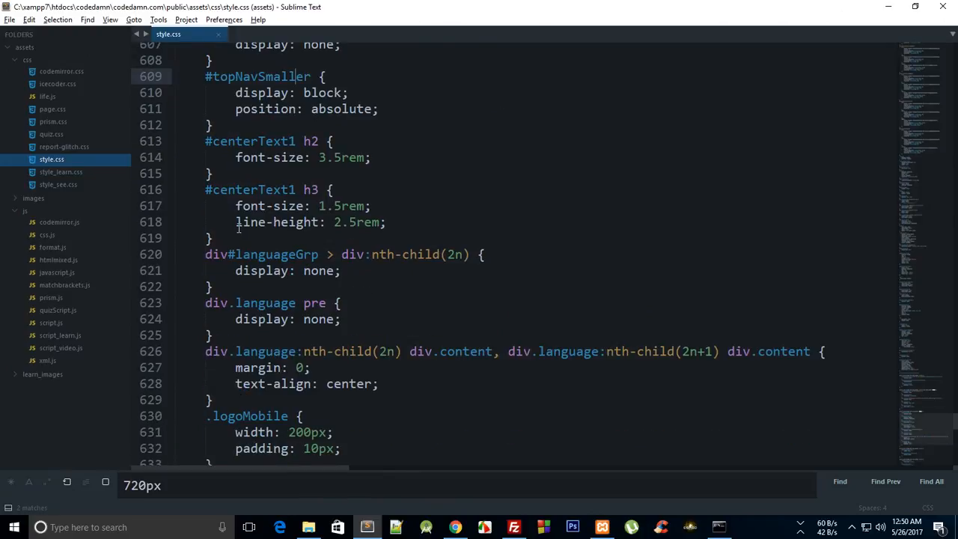
{"action": "scroll", "scroll_direction": "down", "scroll_amount": 3}
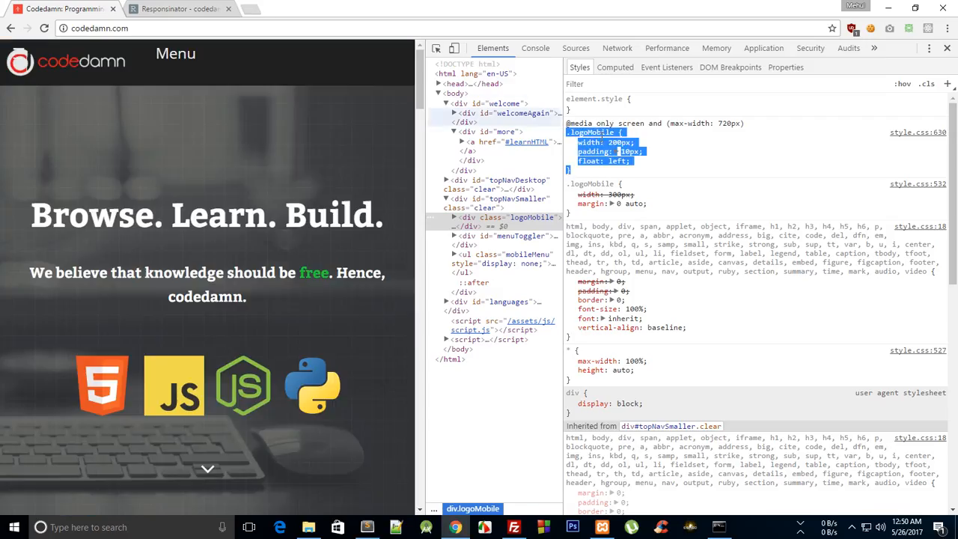
Step: Float #menuToggler right with top 13px, then paste both rules into style.css and save
{"action": "left_click", "coordinate": [516, 236]}
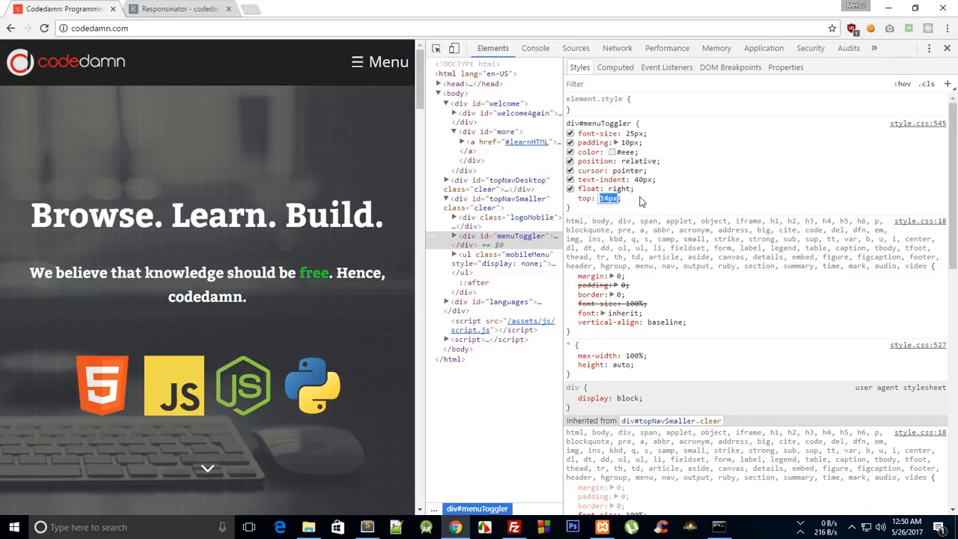
{"action": "type", "text": "13px"}
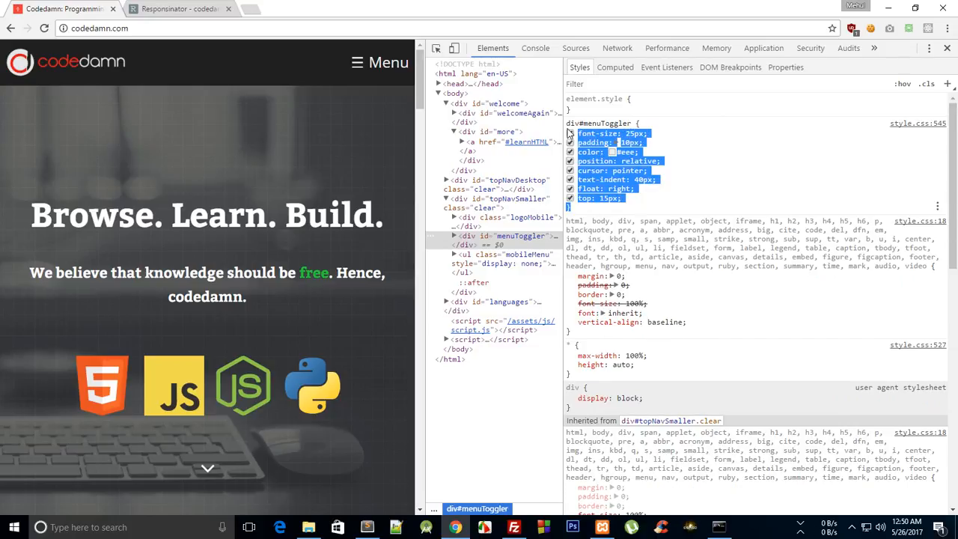
{"action": "left_click", "coordinate": [366, 527]}
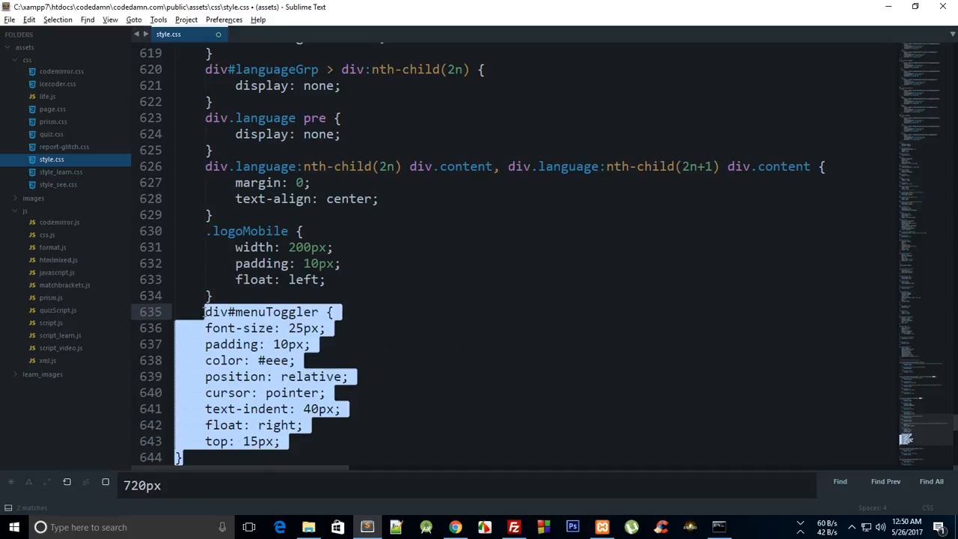
{"action": "key", "text": "Delete"}
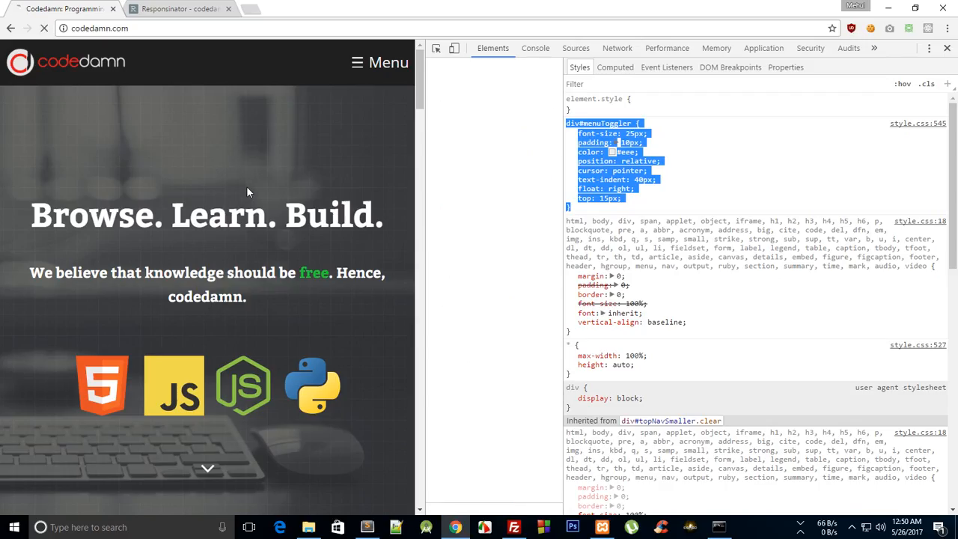
Step: Remove the 'Menu' text from the menuToggler div in index.php and reload codedamn
{"action": "left_click", "coordinate": [388, 63]}
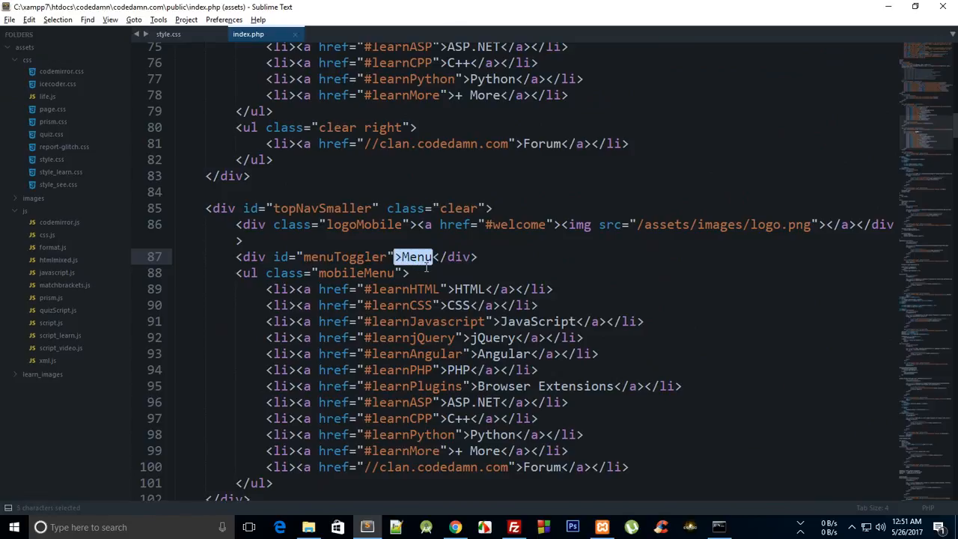
{"action": "left_click", "coordinate": [168, 33]}
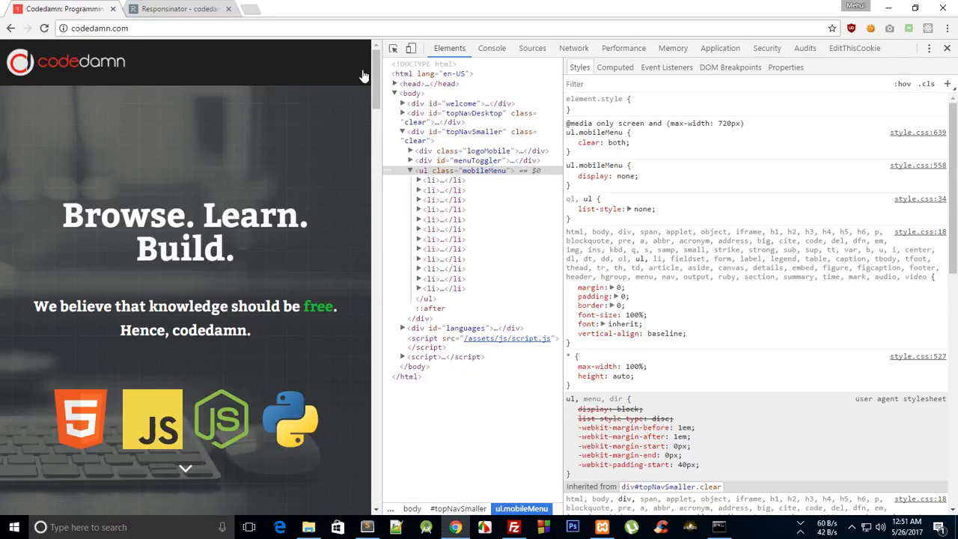
Step: Add right: 10px to div#menuToggler:before in style.css and reload codedamn
{"action": "left_click", "coordinate": [460, 169]}
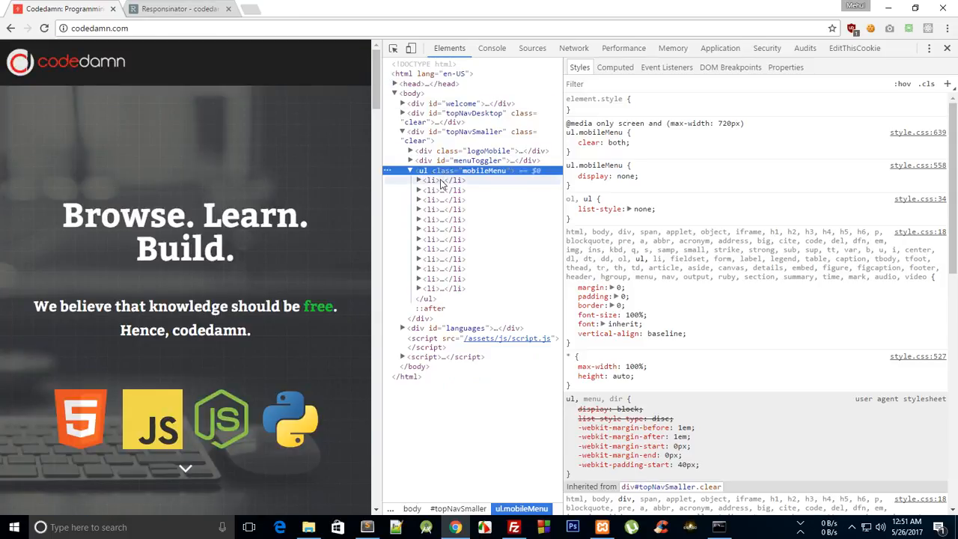
{"action": "left_click", "coordinate": [440, 171]}
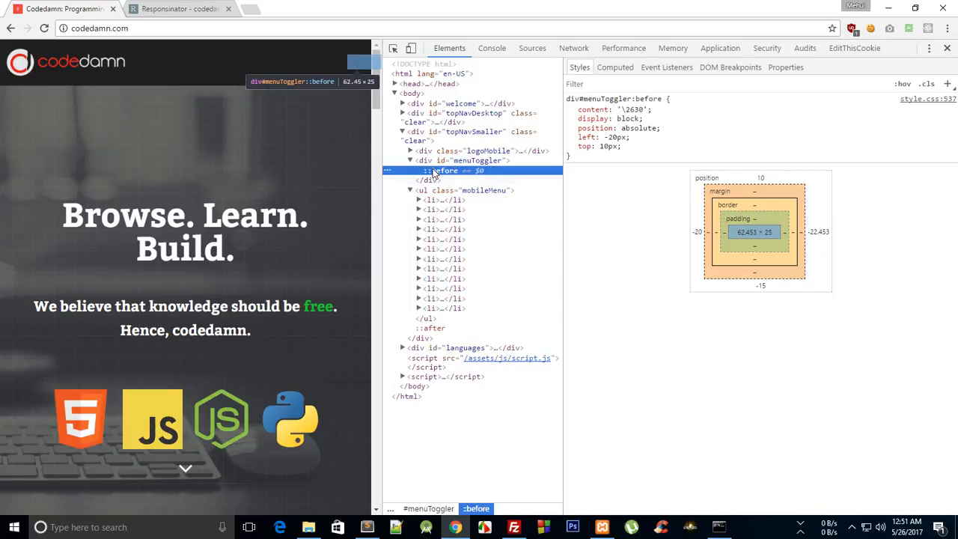
{"action": "left_click", "coordinate": [613, 137]}
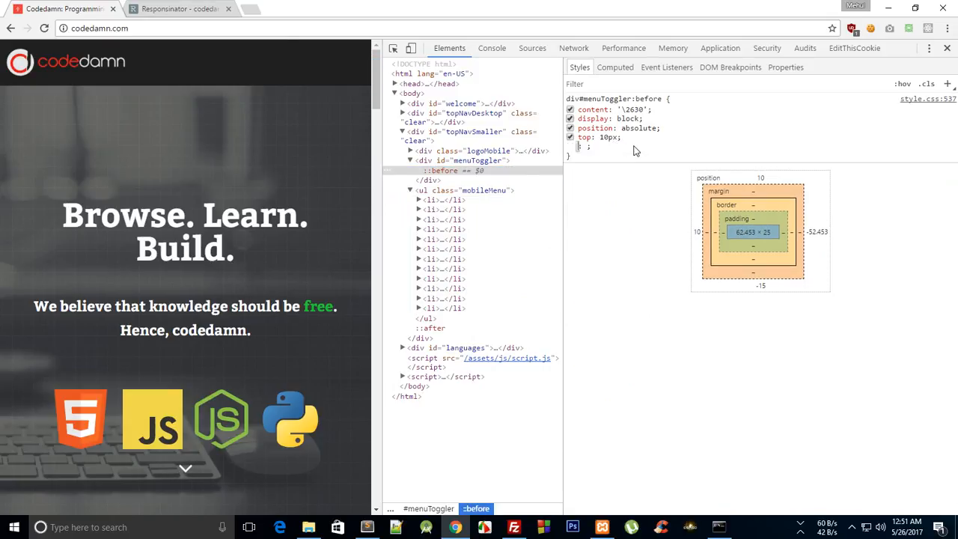
{"action": "type", "text": "right: 10px;"}
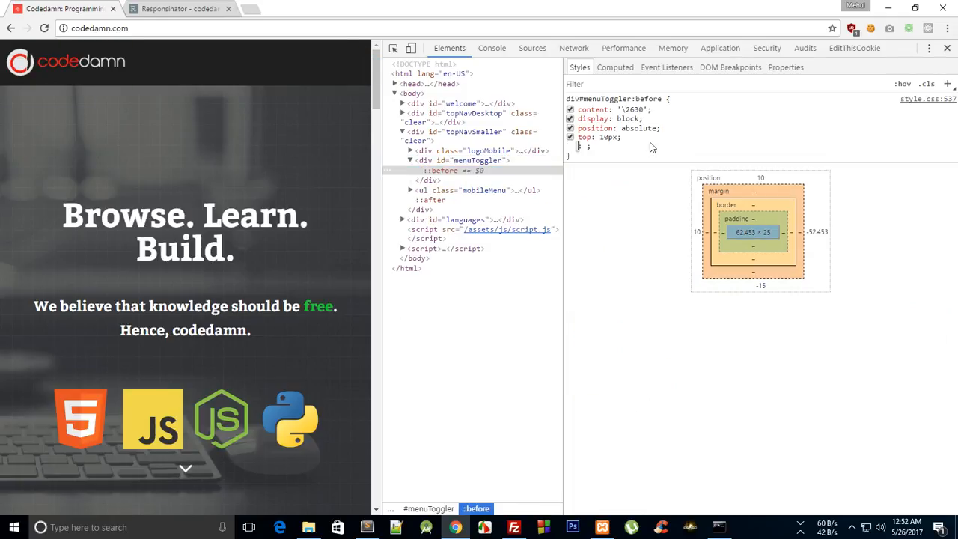
{"action": "type", "text": "RIGHT"}
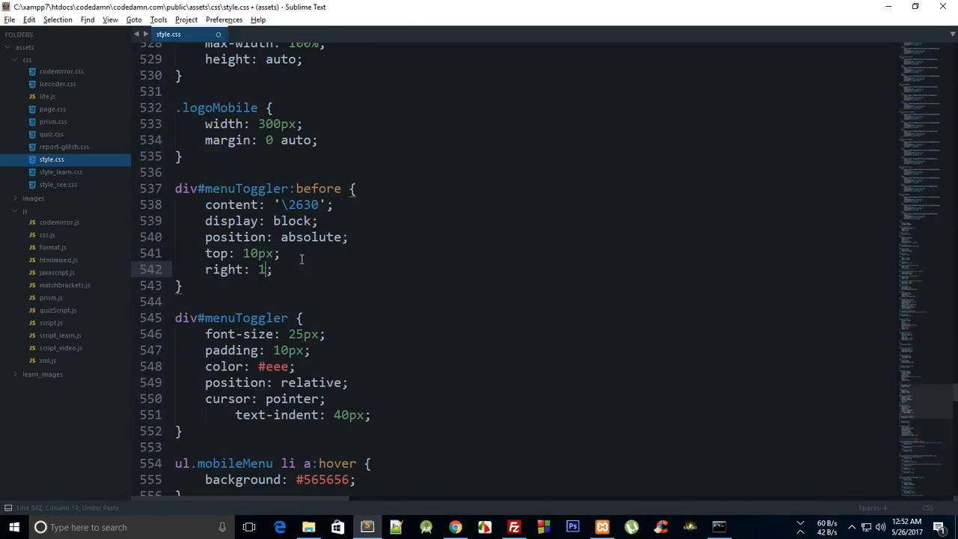
{"action": "type", "text": "righ"}
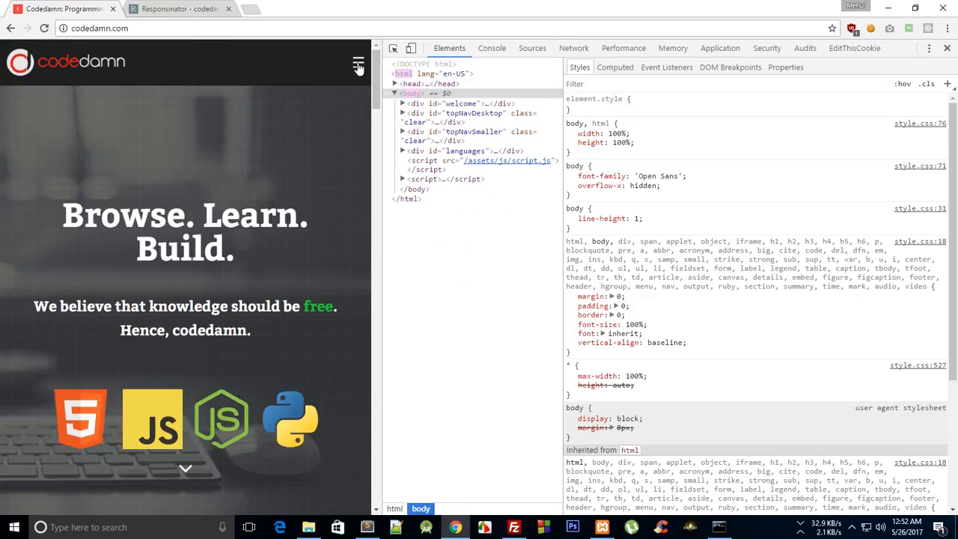
{"action": "left_click", "coordinate": [179, 9]}
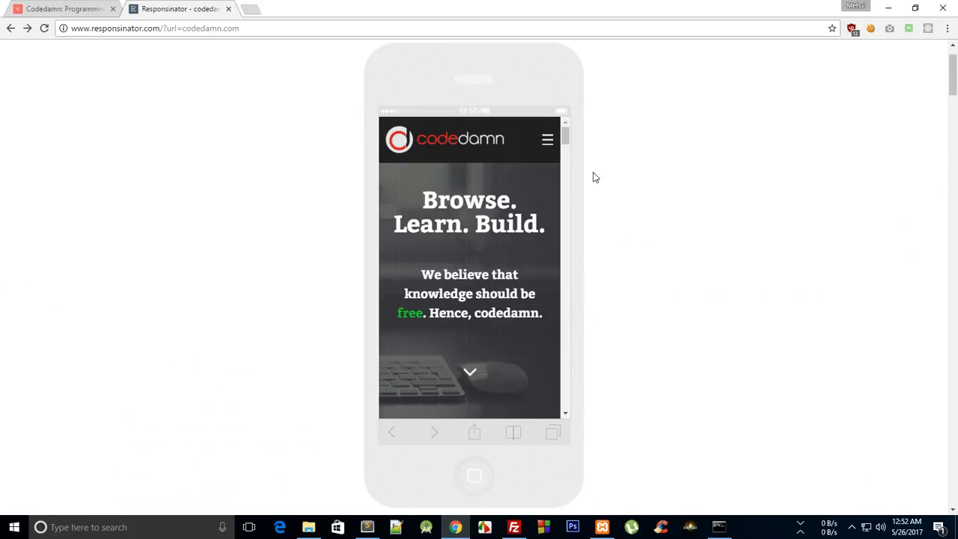
{"action": "scroll", "scroll_direction": "down", "scroll_amount": 3}
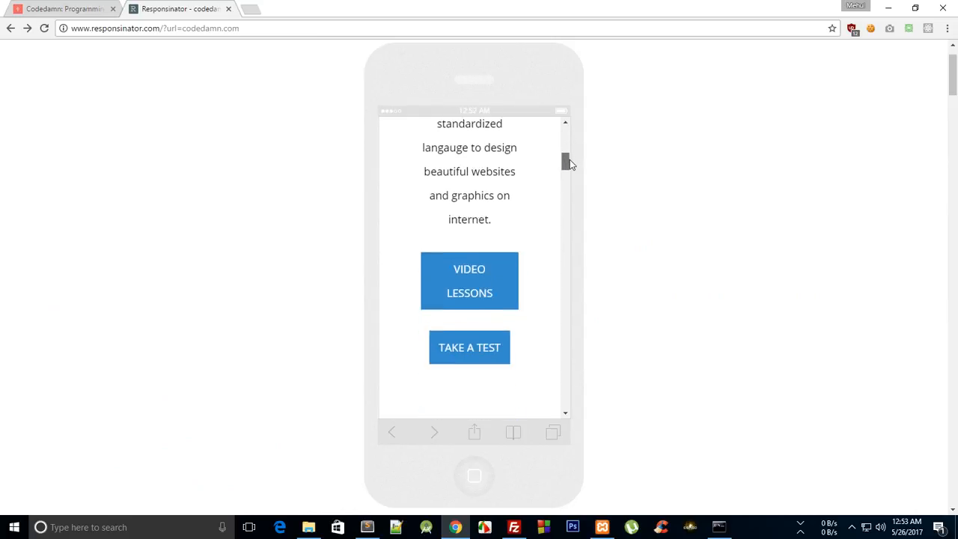
{"action": "scroll", "scroll_direction": "down", "scroll_amount": 3}
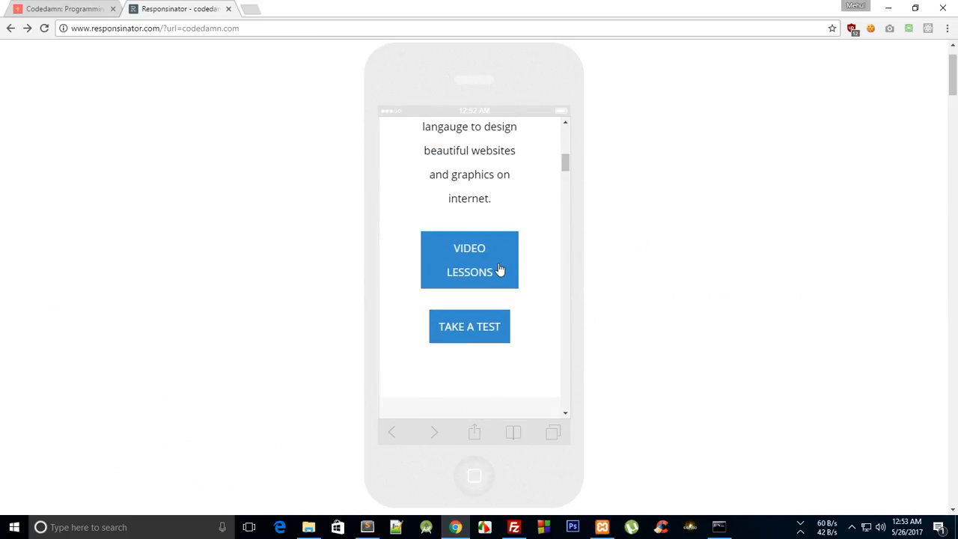
{"action": "key", "text": "F12"}
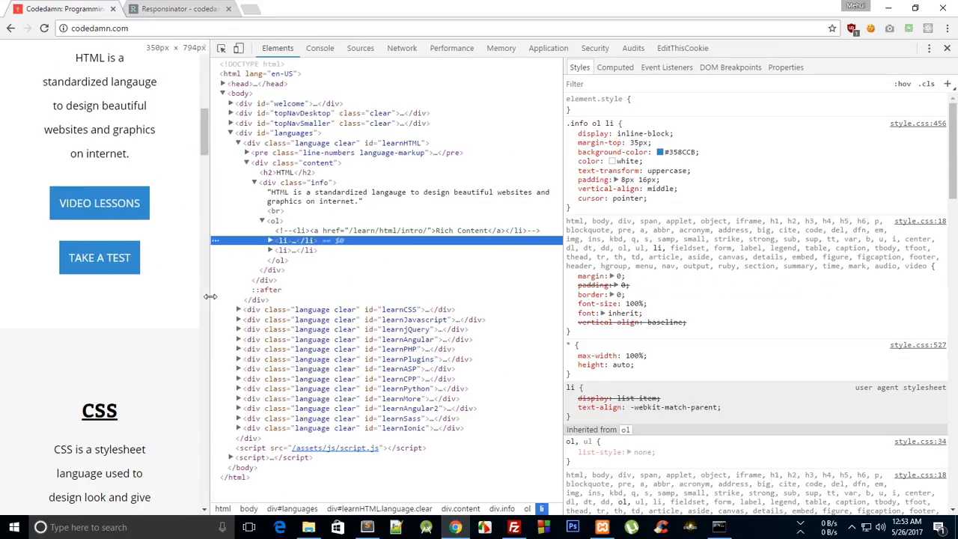
Step: Add a .info ol li rule and try font sizes 12px, 10px and 24px
{"action": "left_click", "coordinate": [180, 8]}
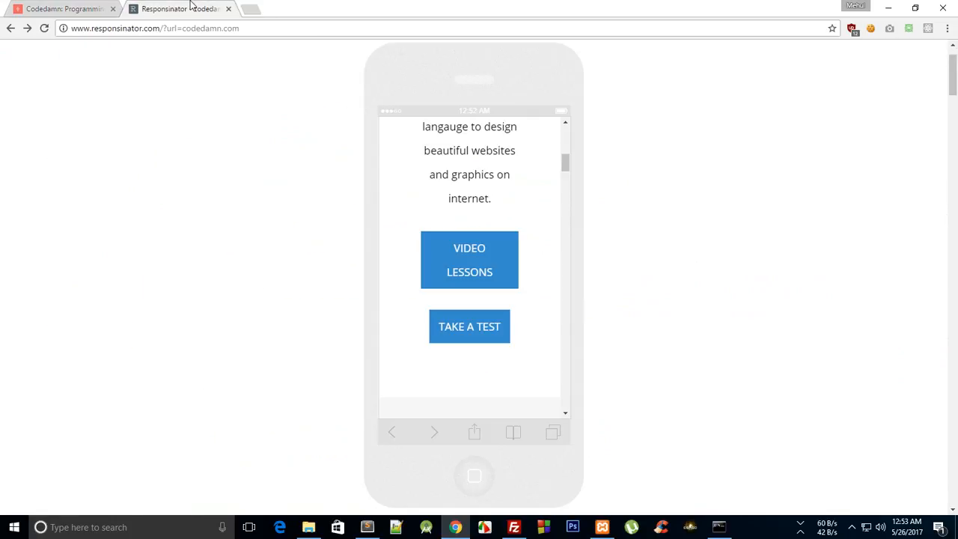
{"action": "left_click", "coordinate": [63, 9]}
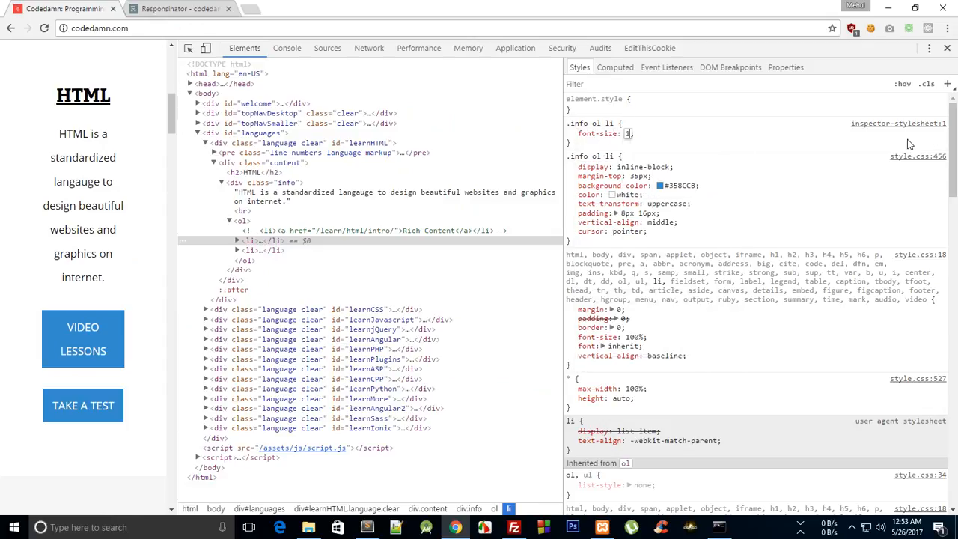
{"action": "type", "text": "20"}
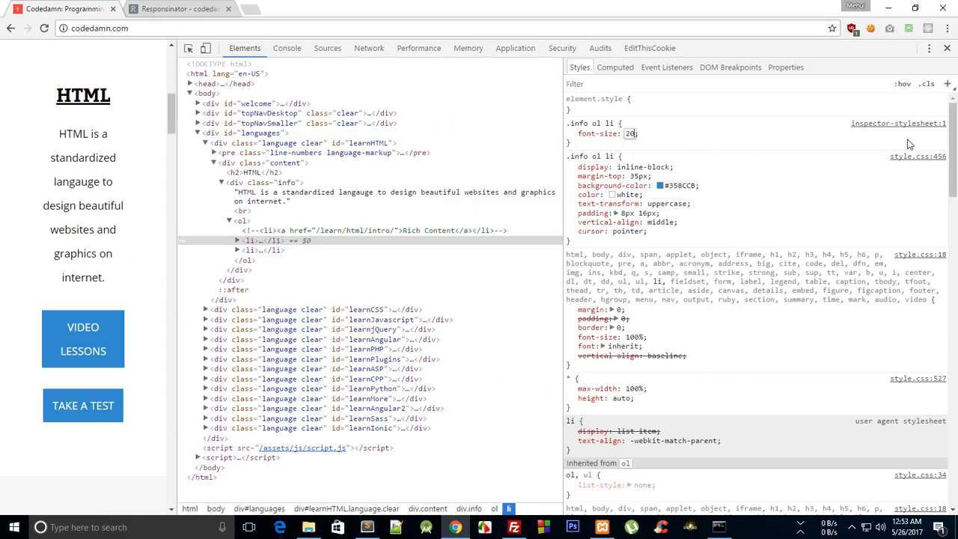
{"action": "type", "text": "12px"}
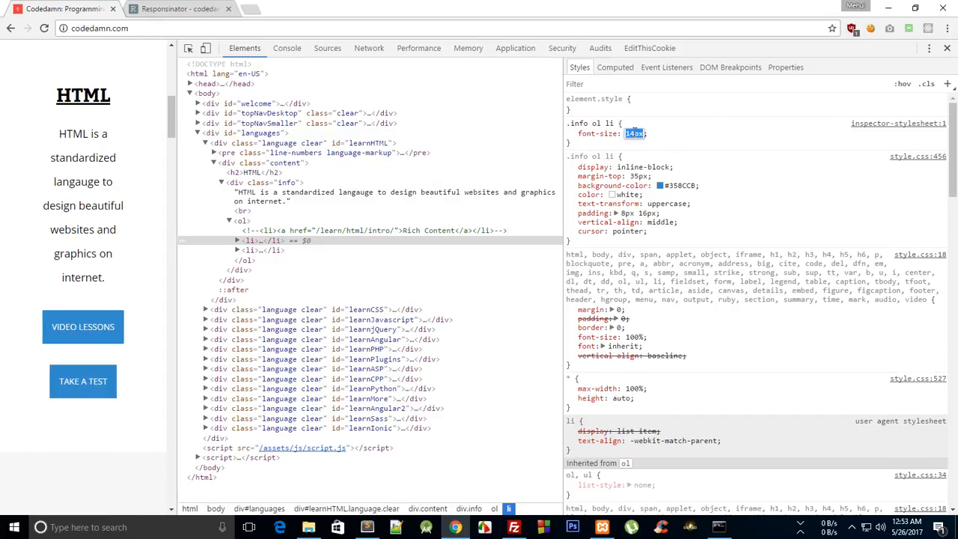
{"action": "type", "text": "10px"}
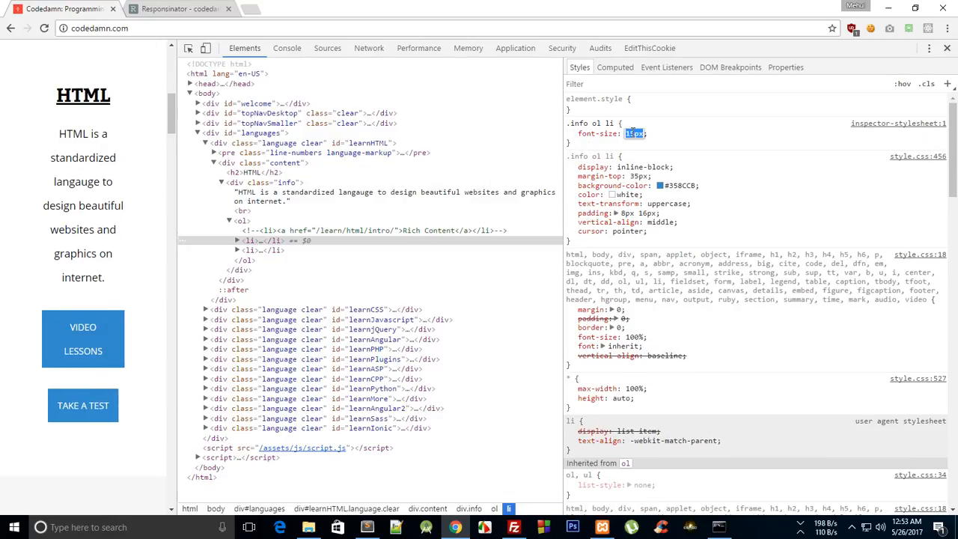
{"action": "type", "text": "24px"}
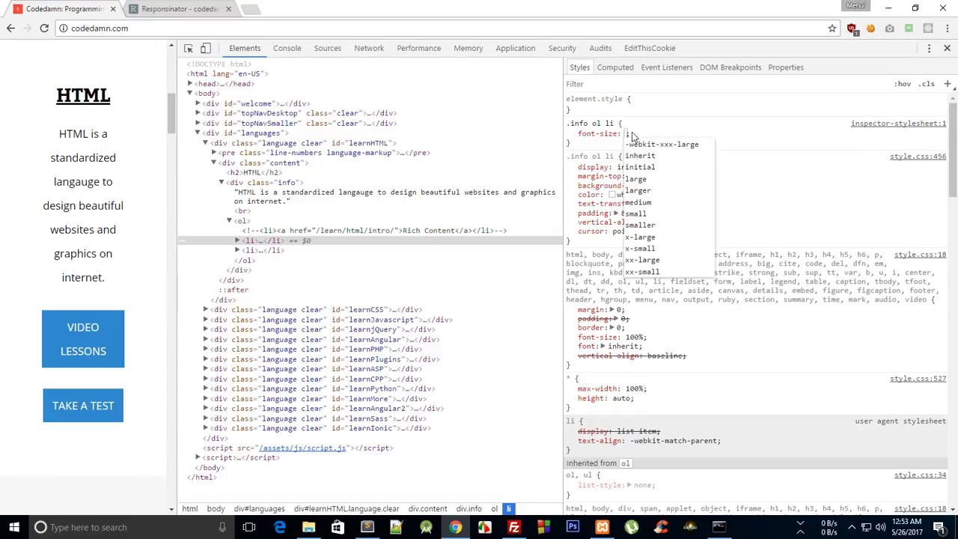
Step: Test padding values on the course buttons, settling on padding 5px 50px
{"action": "type", "text": "padding"}
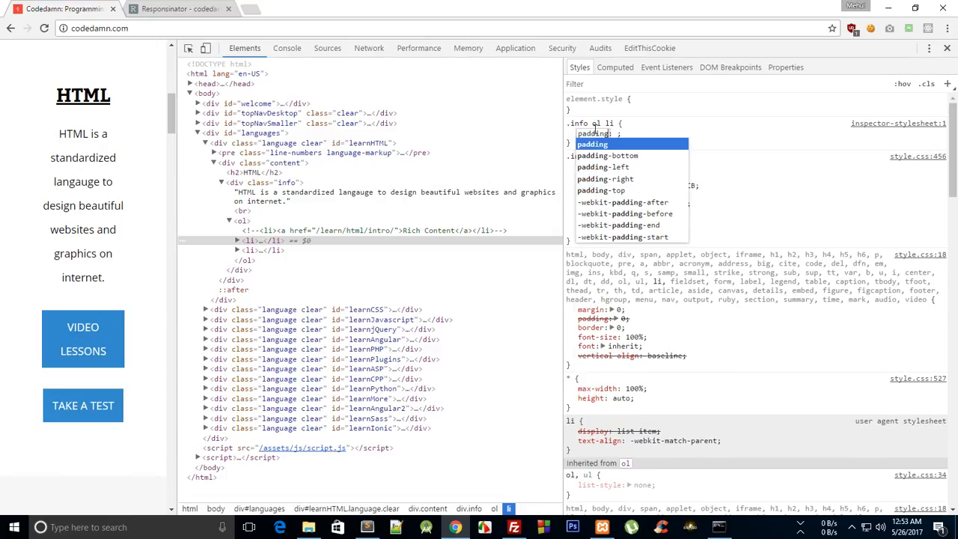
{"action": "type", "text": "1"}
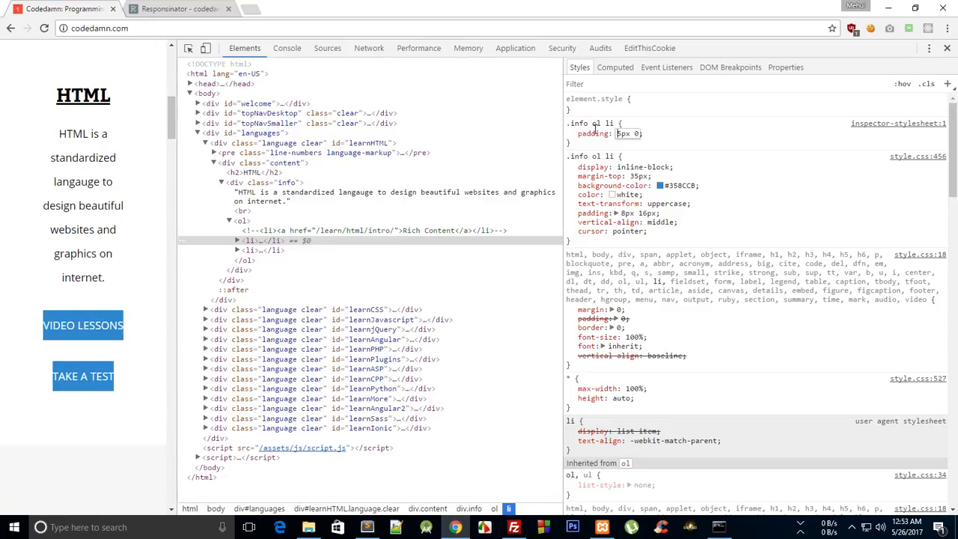
{"action": "double_click", "coordinate": [624, 133]}
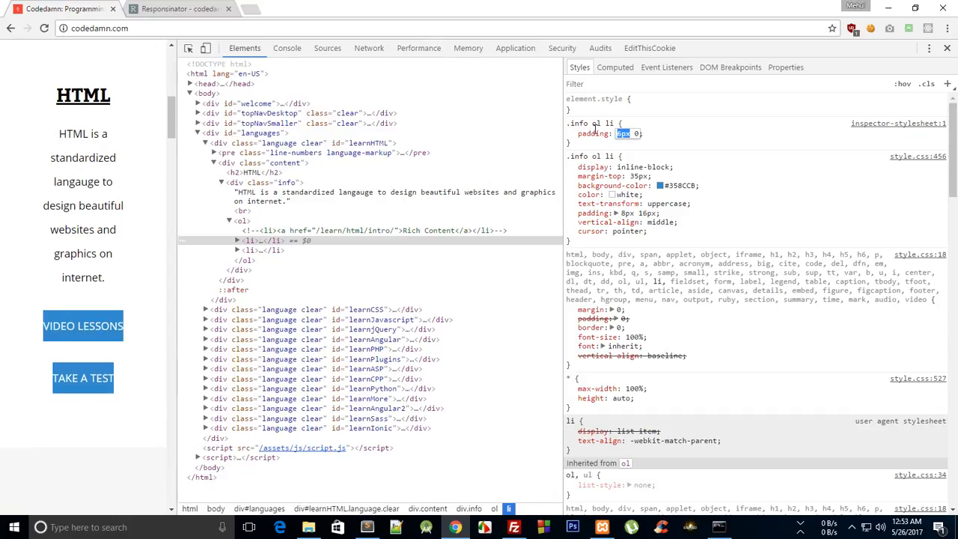
{"action": "type", "text": "5px 50px"}
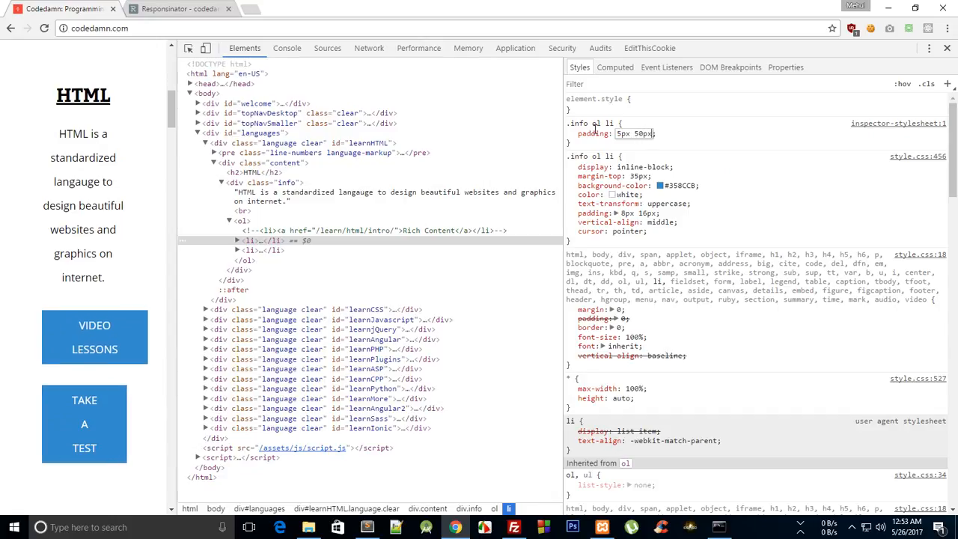
{"action": "type", "text": "31px"}
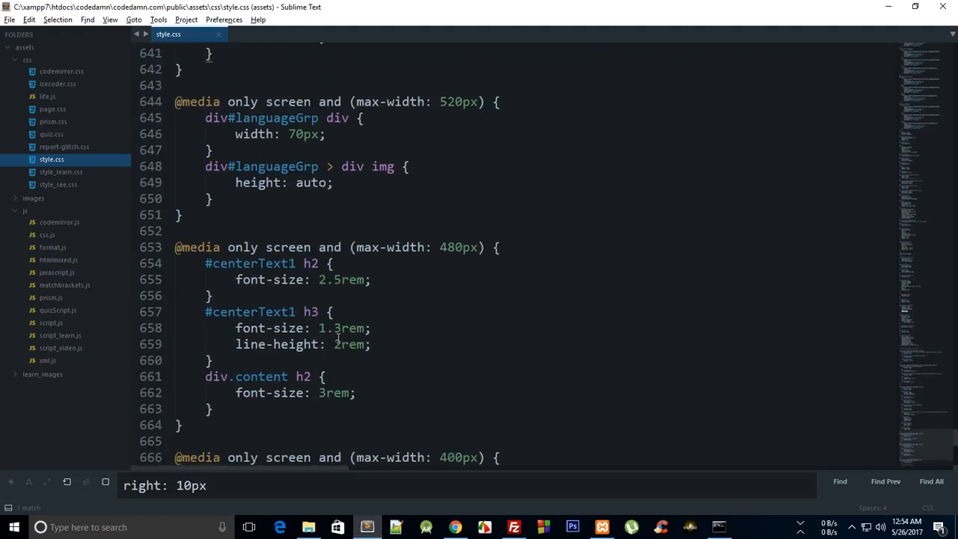
Step: Add a div.language rule with 90px 20px padding in the 480px media query
{"action": "scroll", "scroll_direction": "down", "scroll_amount": 3}
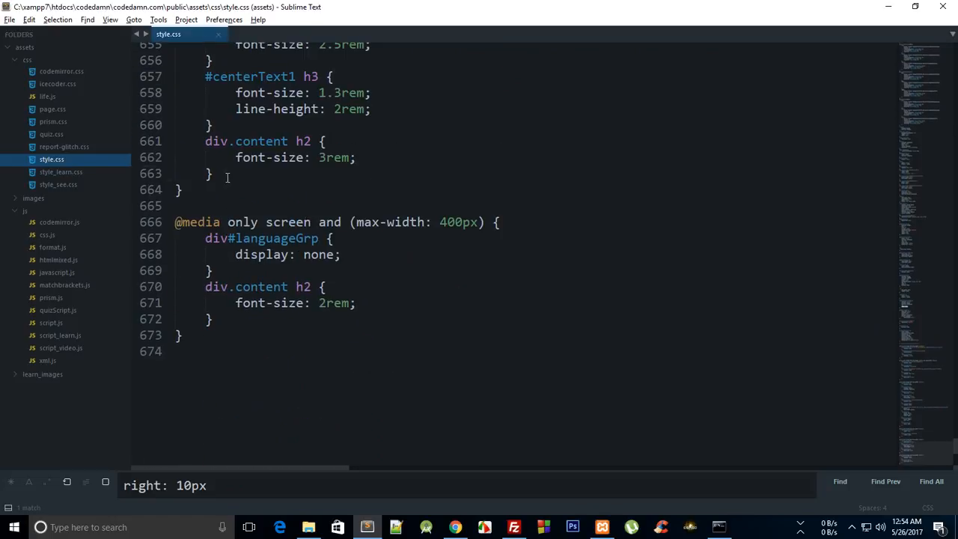
{"action": "type", "text": "div.language {"}
{"action": "type", "text": "padding: 90px 20px;"}
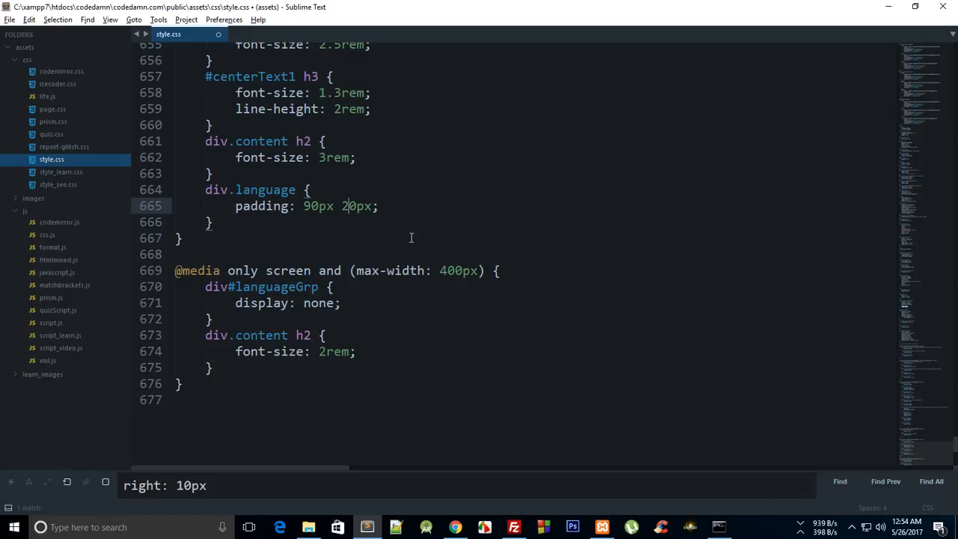
{"action": "left_click", "coordinate": [279, 527]}
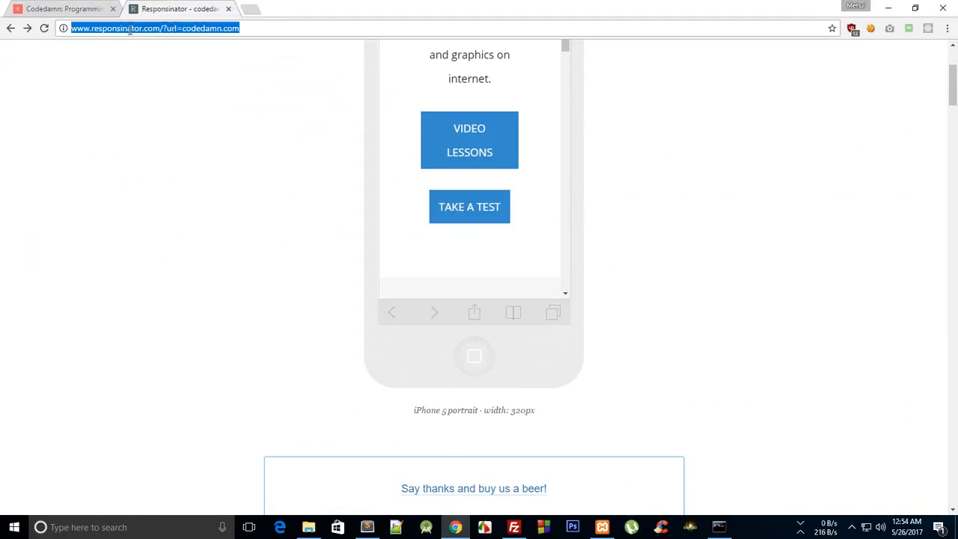
{"action": "left_click", "coordinate": [470, 140]}
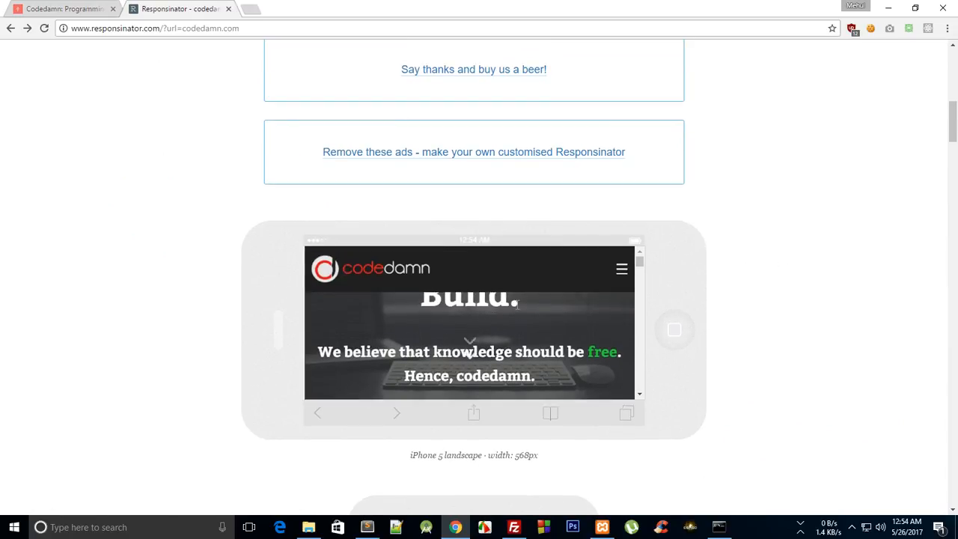
{"action": "scroll", "scroll_direction": "up", "scroll_amount": 3}
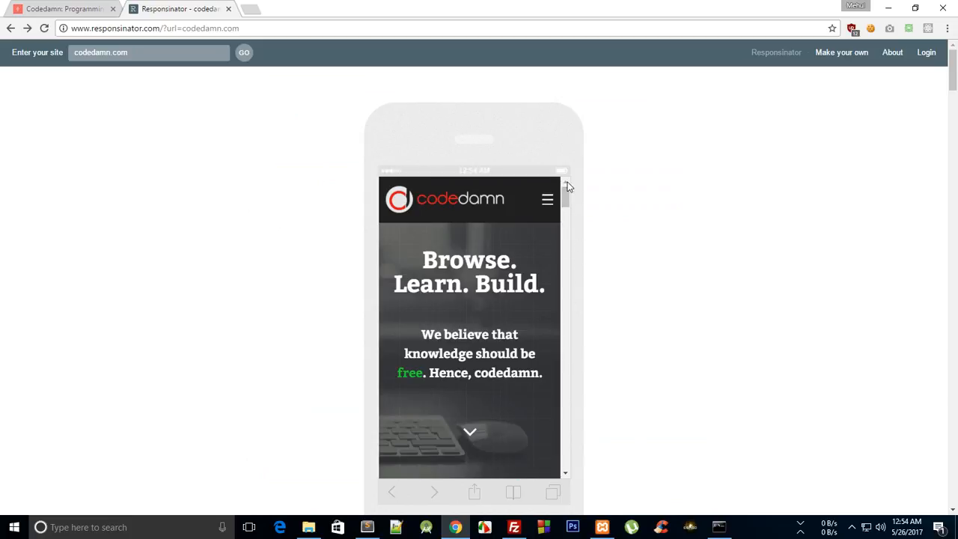
{"action": "scroll", "scroll_direction": "down", "scroll_amount": 3}
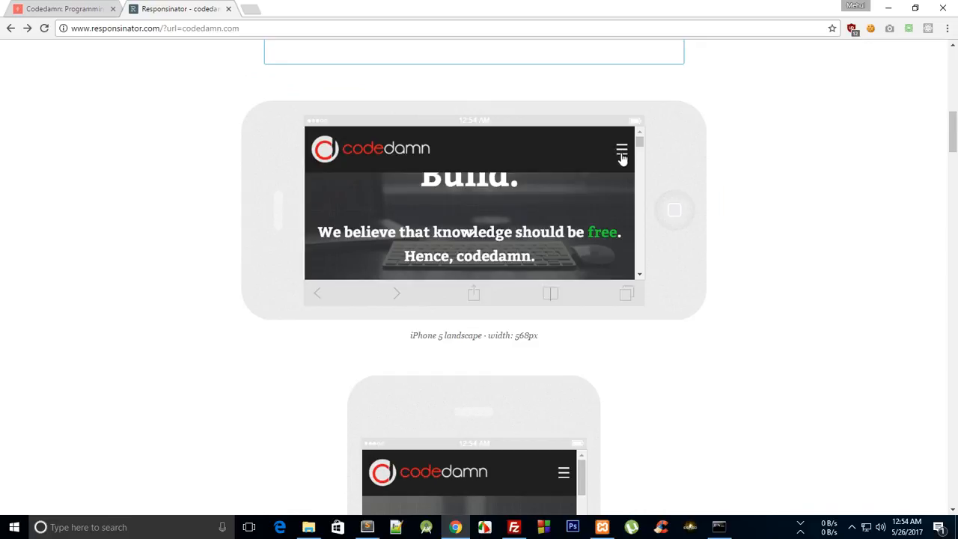
{"action": "scroll", "scroll_direction": "down", "scroll_amount": 3}
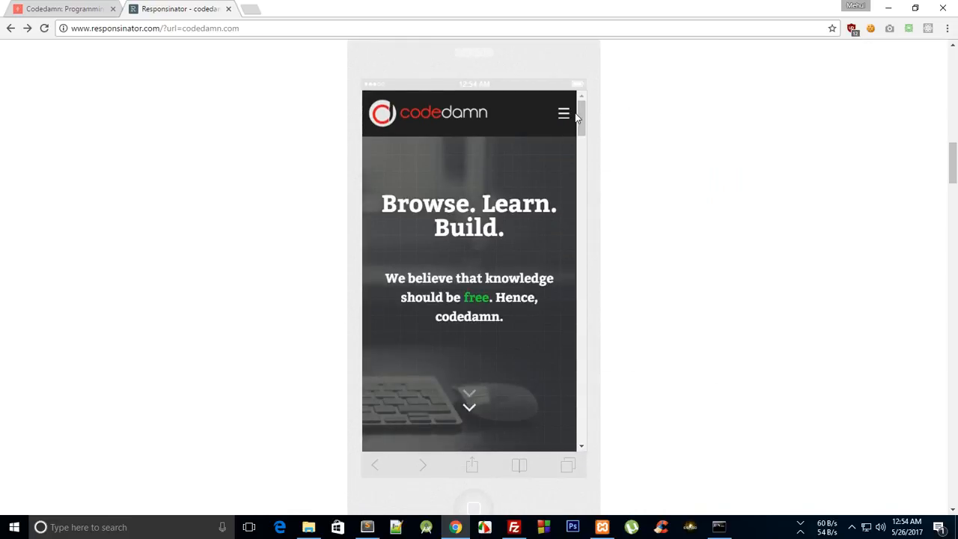
{"action": "scroll", "scroll_direction": "down", "scroll_amount": 3}
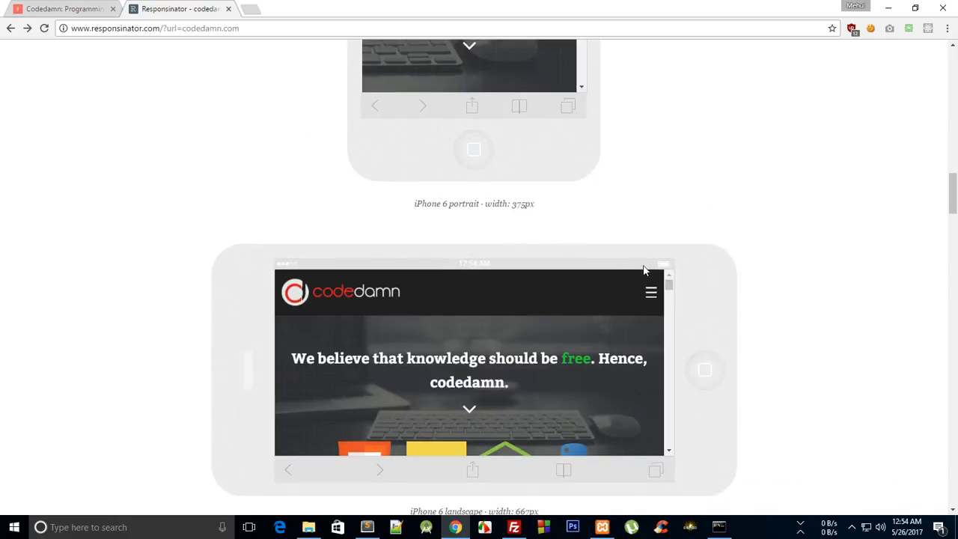
{"action": "scroll", "scroll_direction": "down", "scroll_amount": 3}
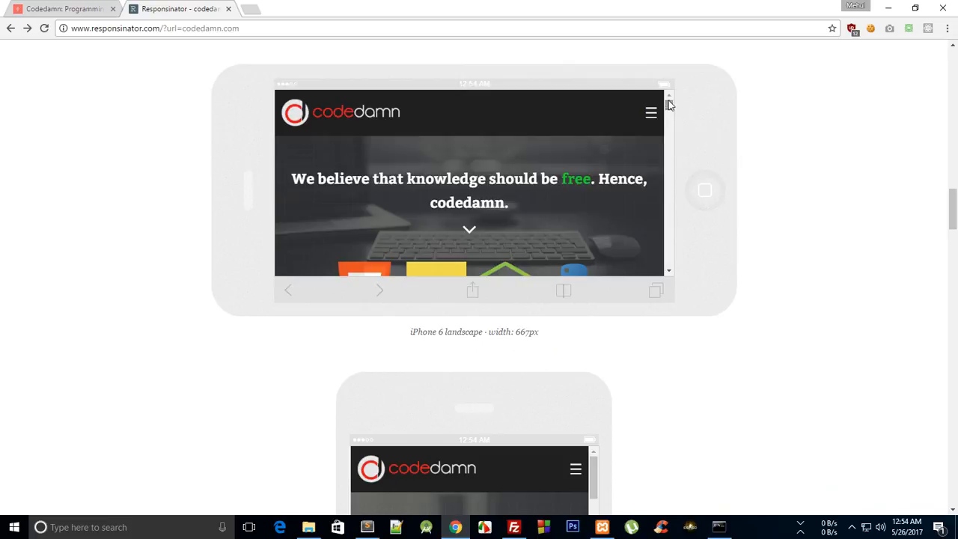
{"action": "scroll", "scroll_direction": "down", "scroll_amount": 3}
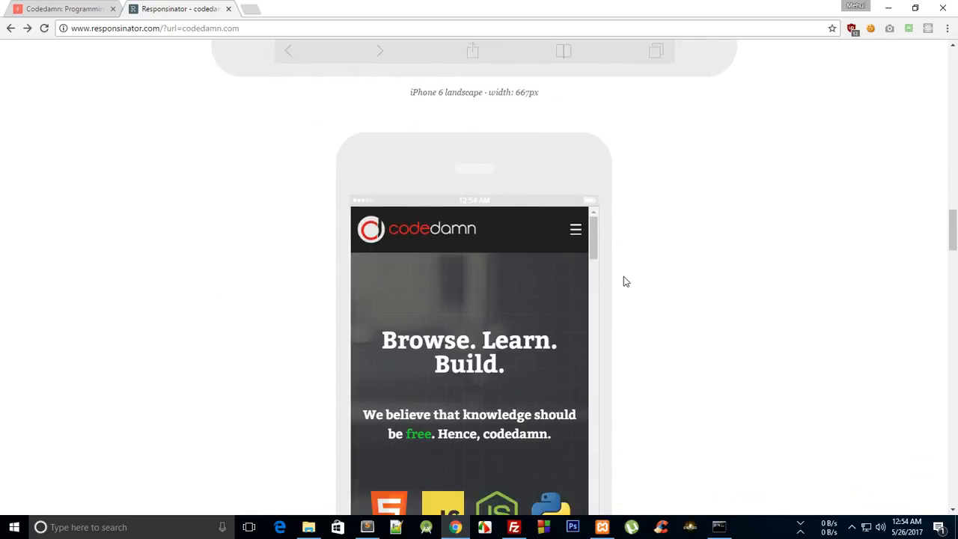
{"action": "scroll", "scroll_direction": "down", "scroll_amount": 3}
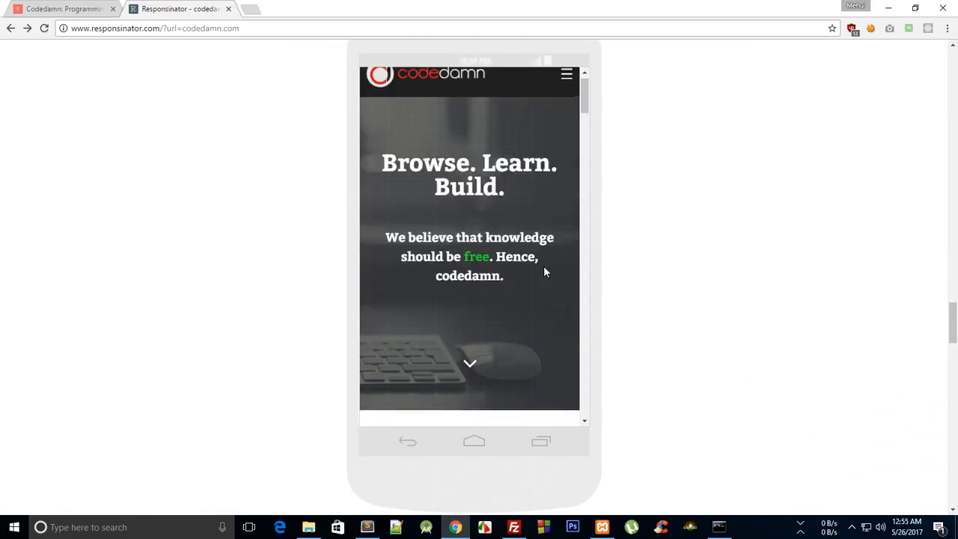
{"action": "scroll", "scroll_direction": "down", "scroll_amount": 3}
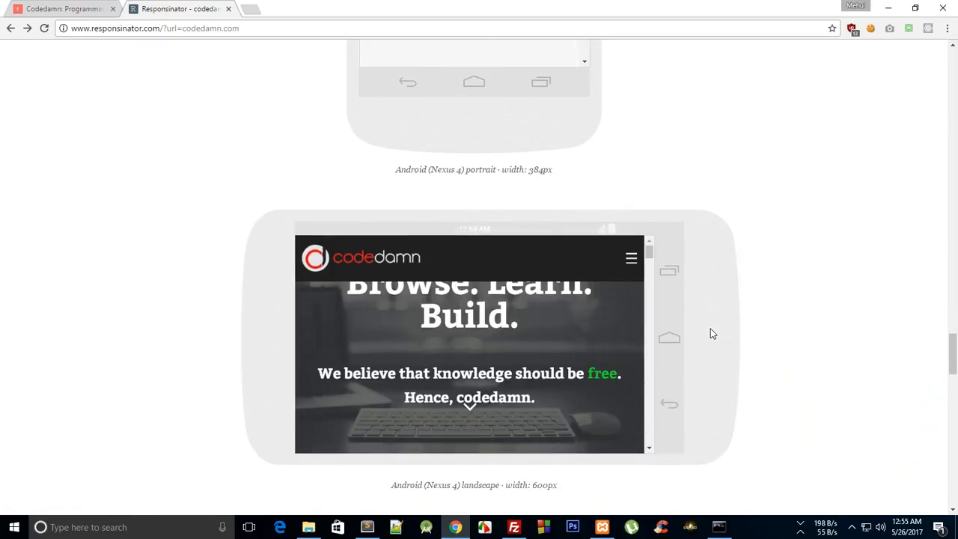